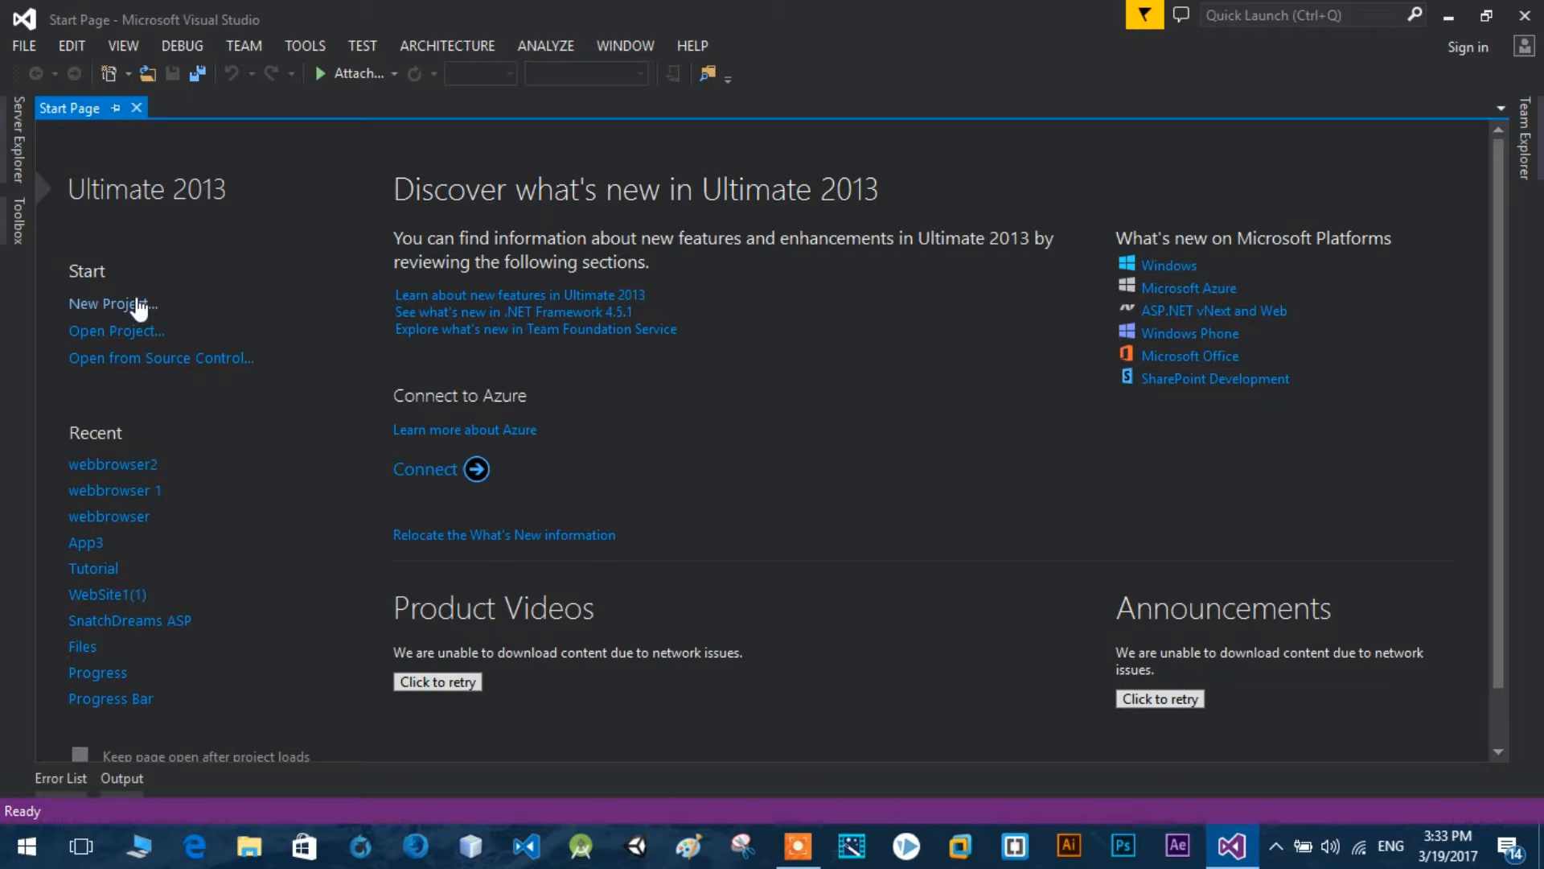
Create a new Visual Basic Windows Forms Application project named 'web'.
click(111, 303)
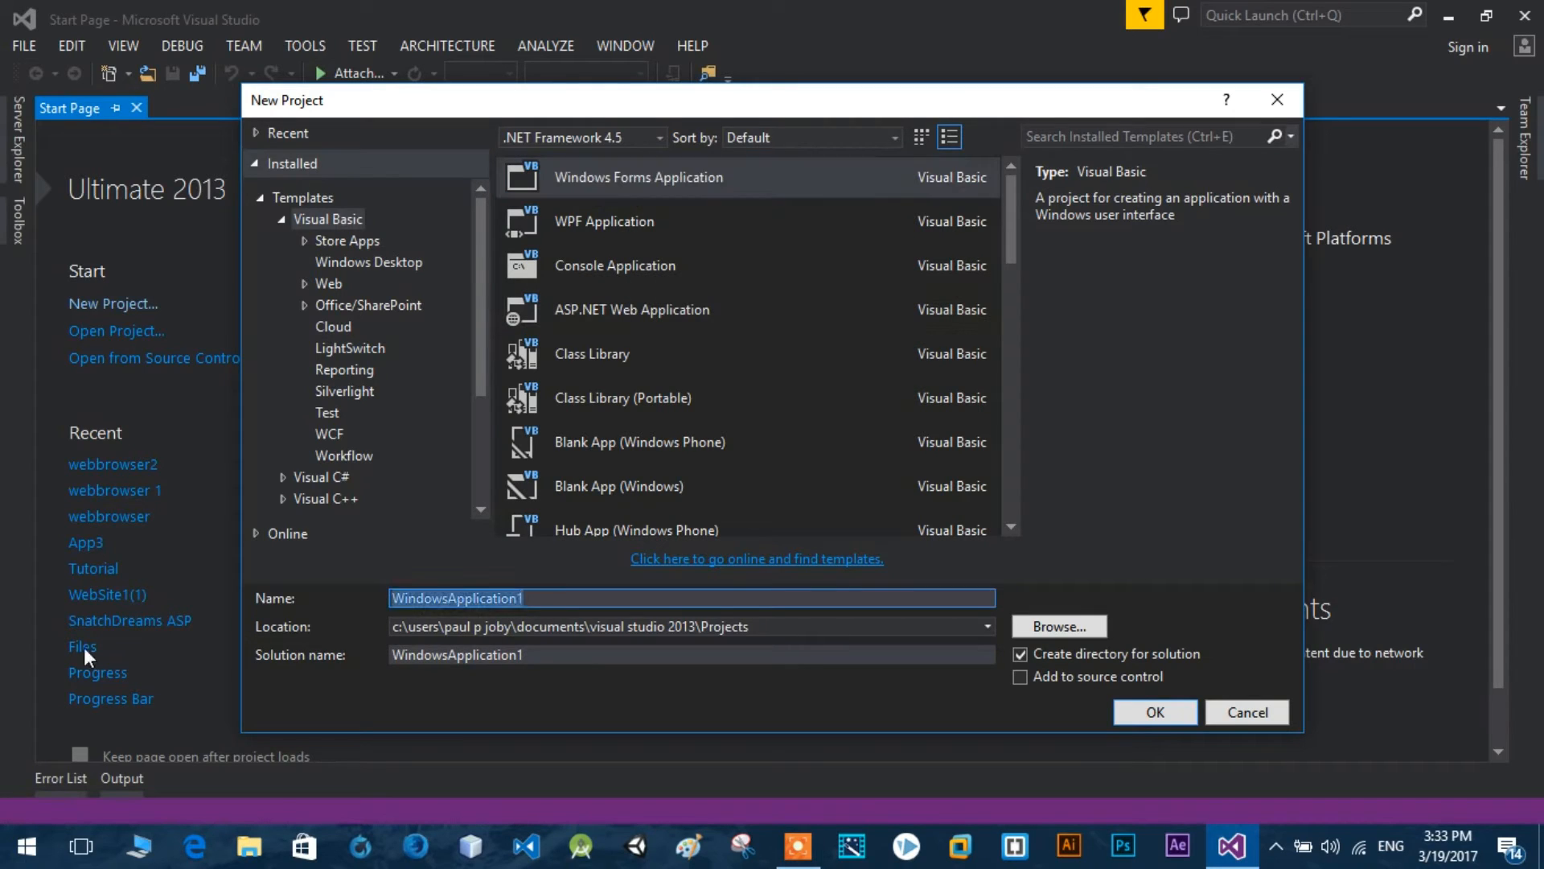
click(1155, 712)
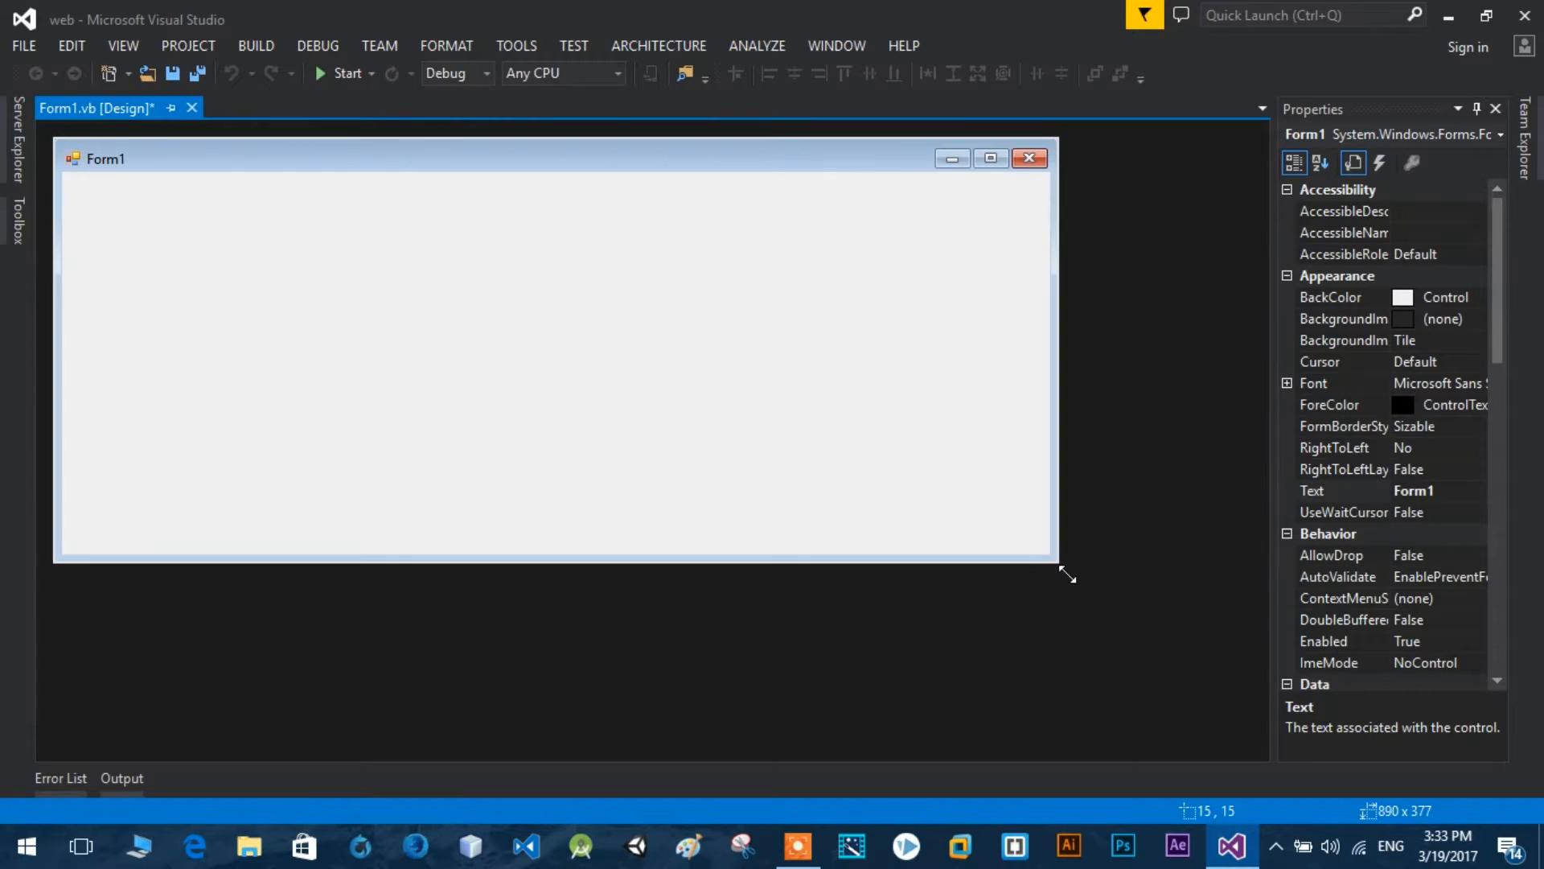
Drag Form1 larger and set its Text property to 'My Web Browser'.
drag(1066, 574, 1251, 737)
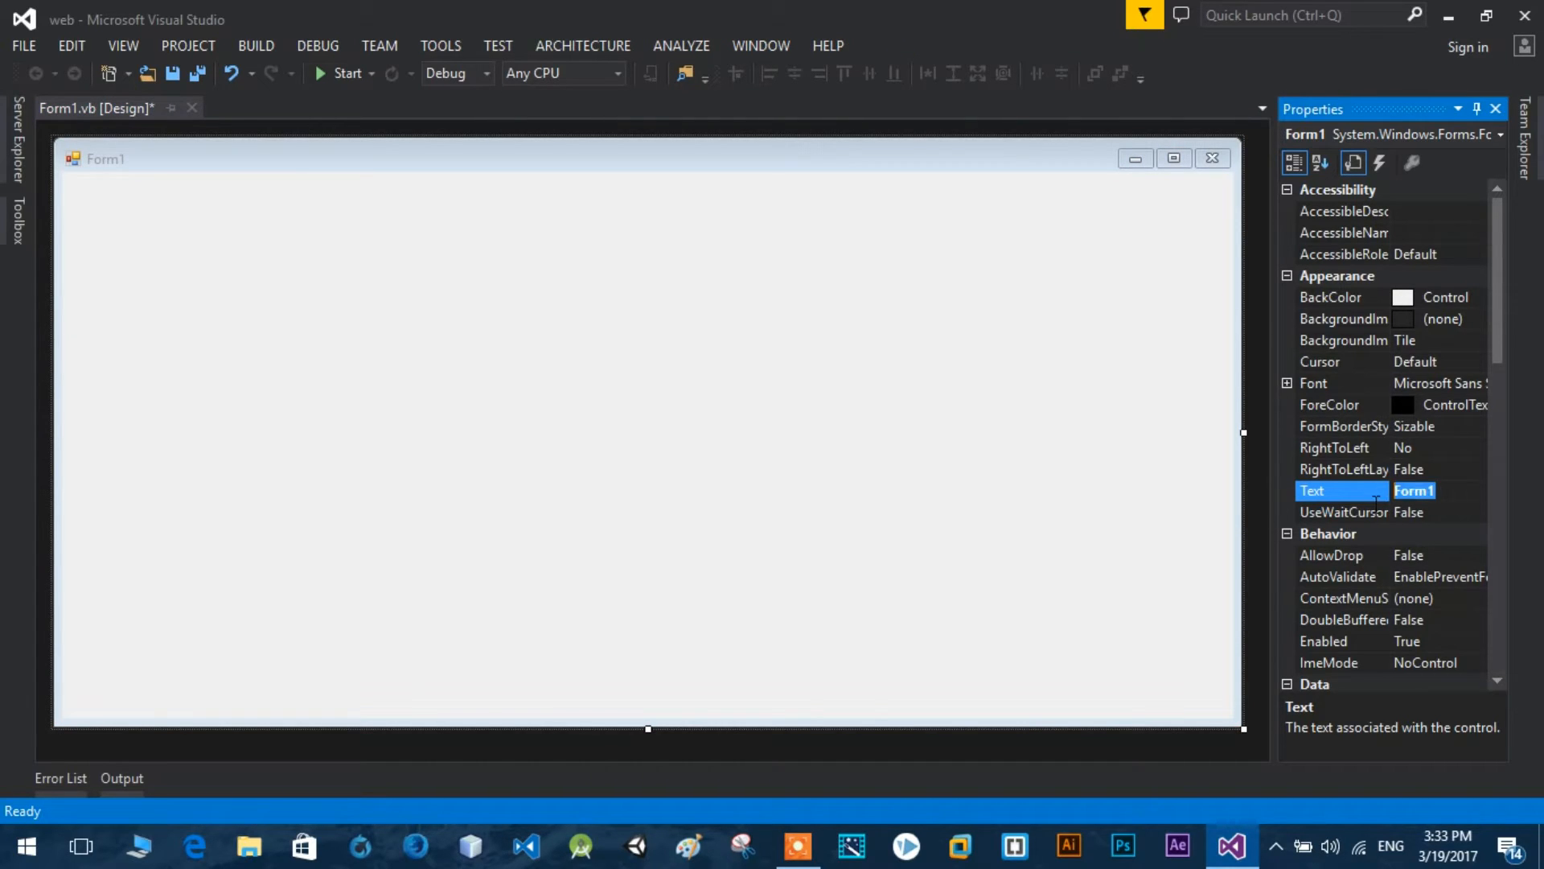
text(My)
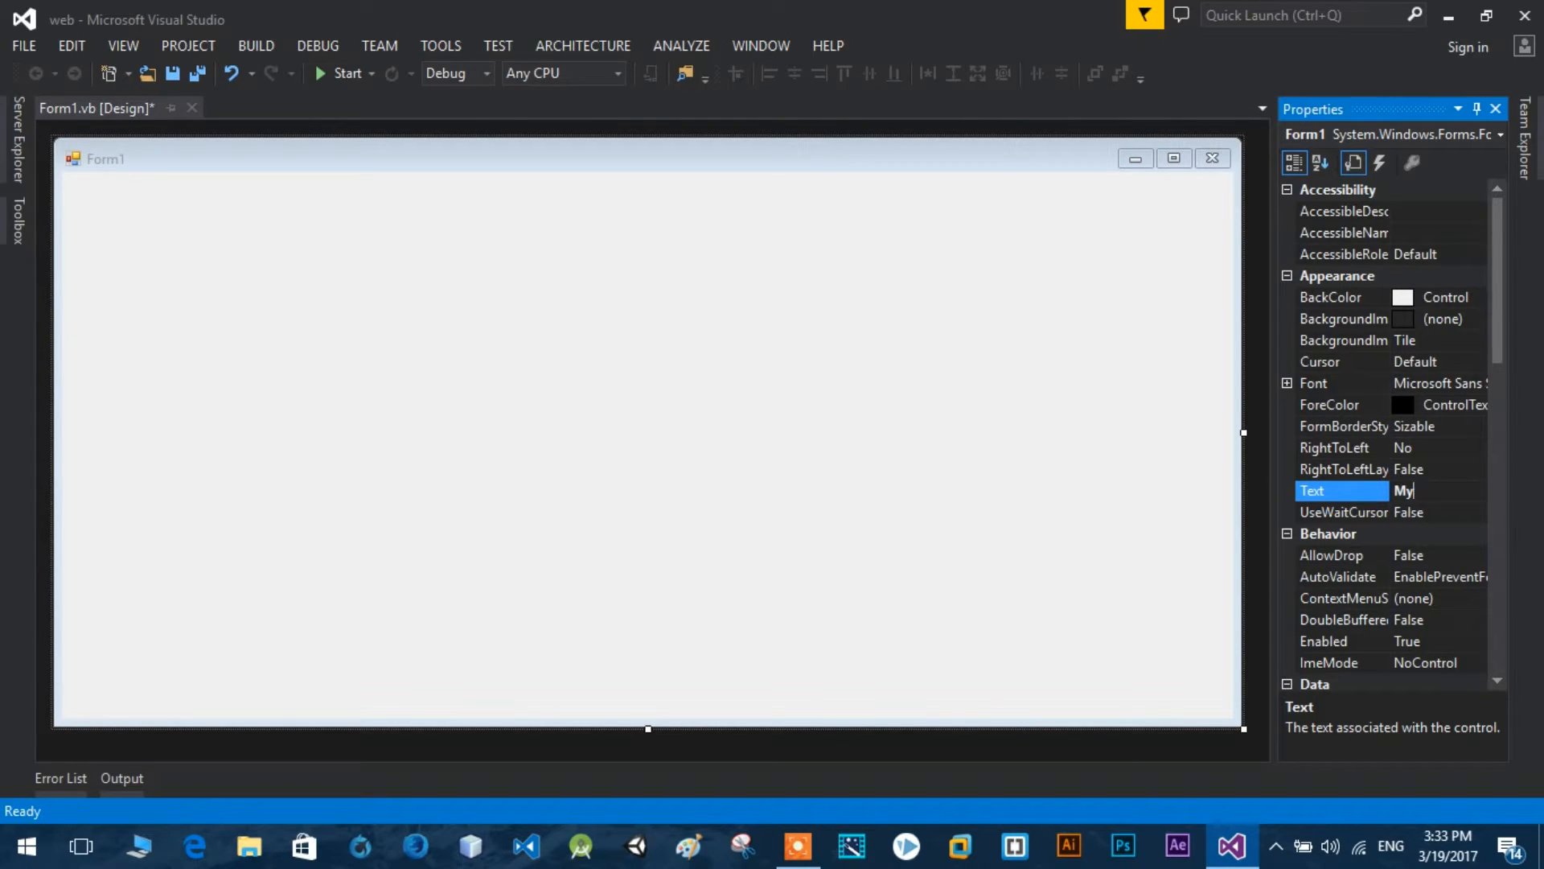
text(Web Browser)
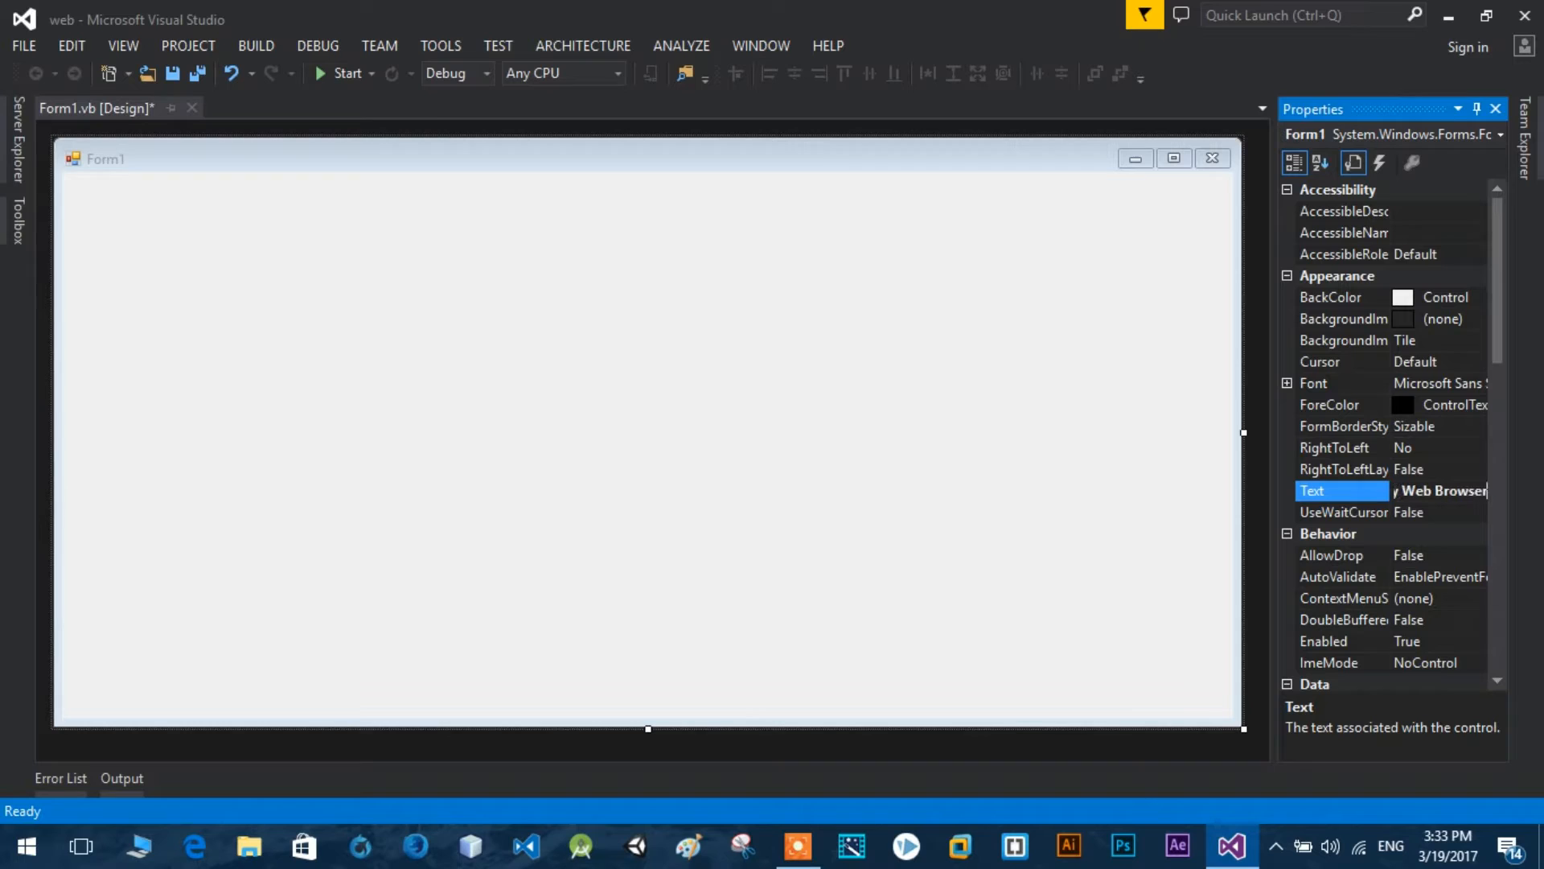
text(My Web Browser)
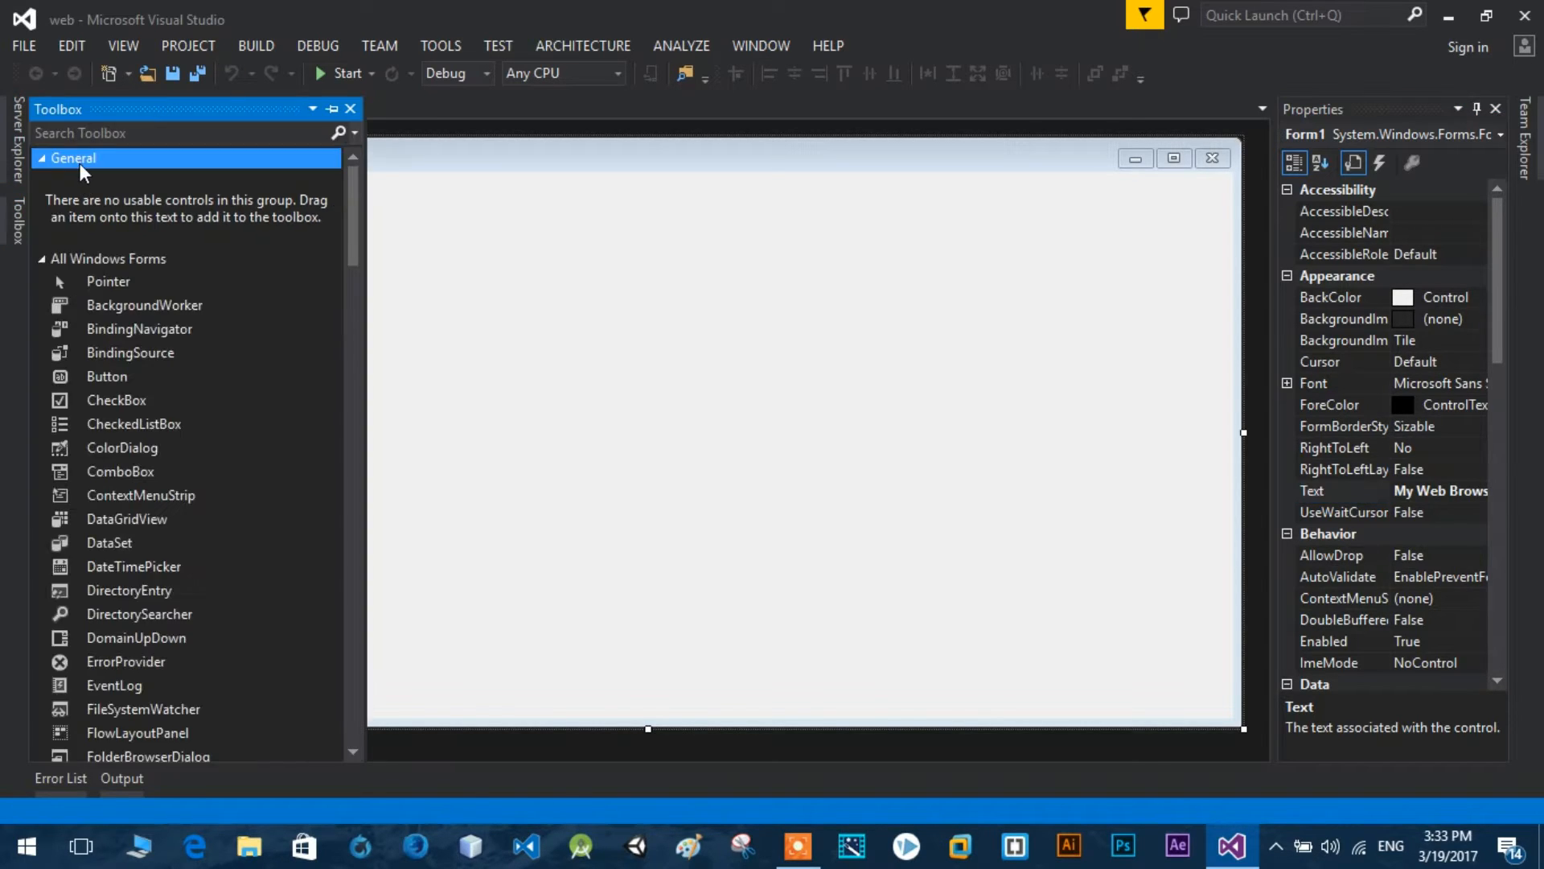
Arrange the text box and buttons in a single row along the top of the form.
click(40, 158)
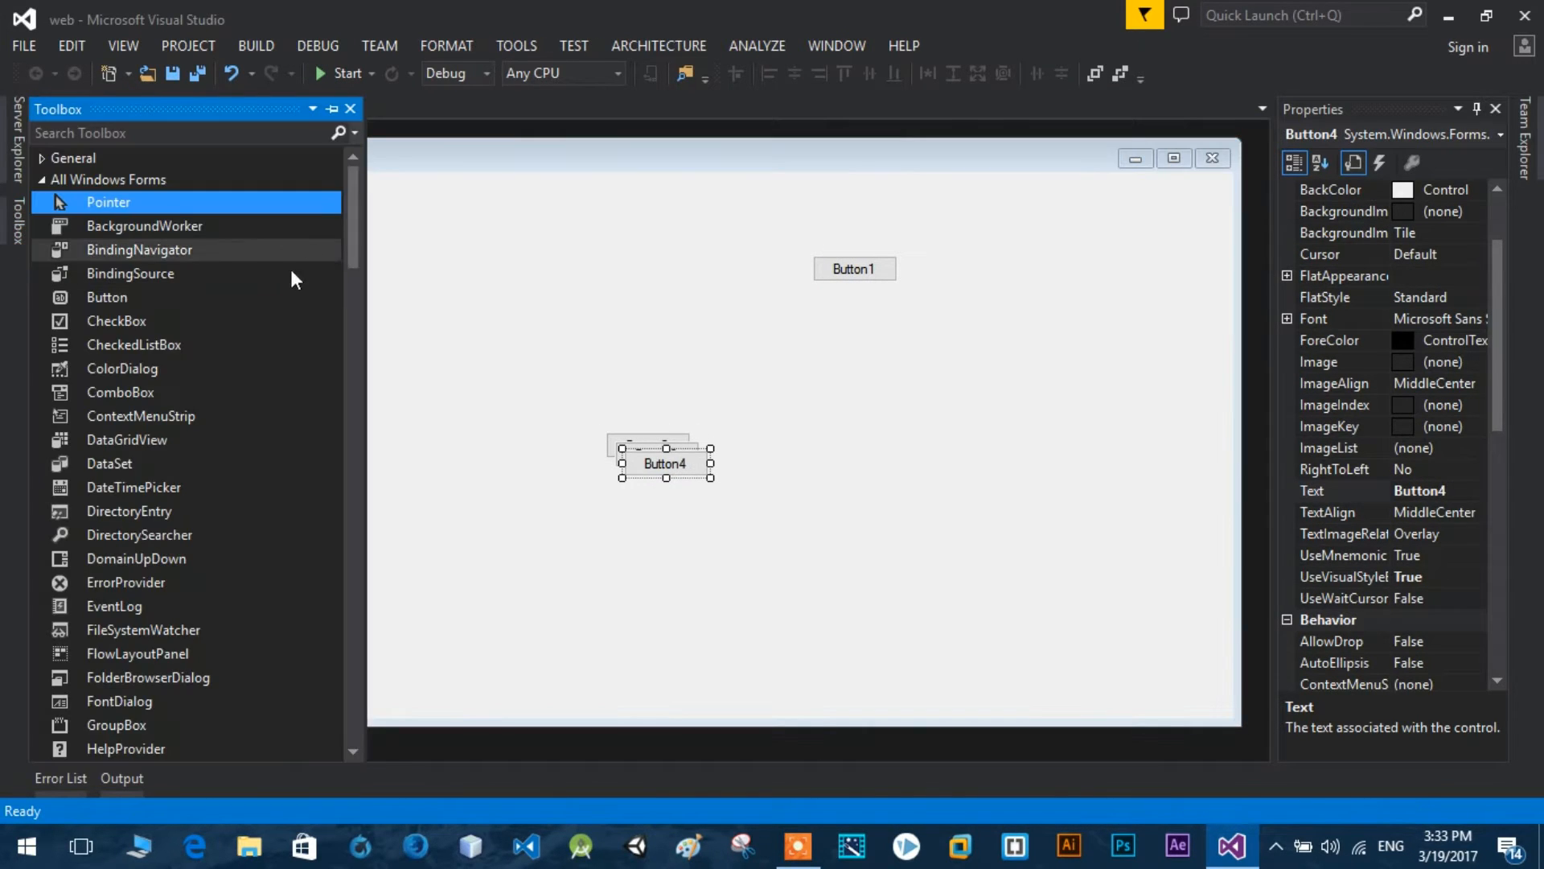
scroll(down, 3)
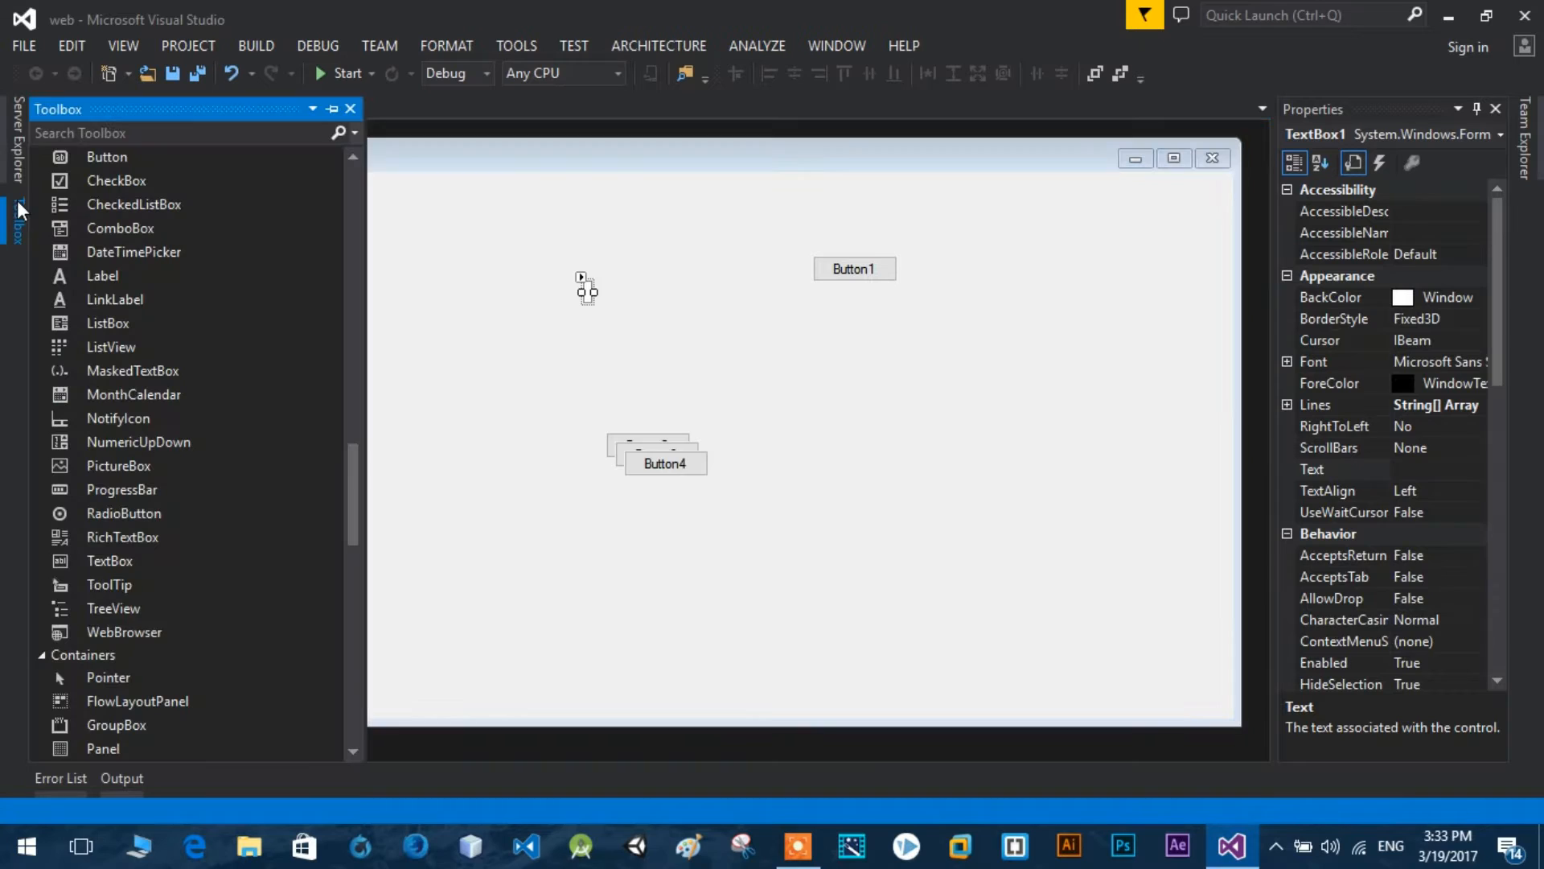
mouse_move(124, 633)
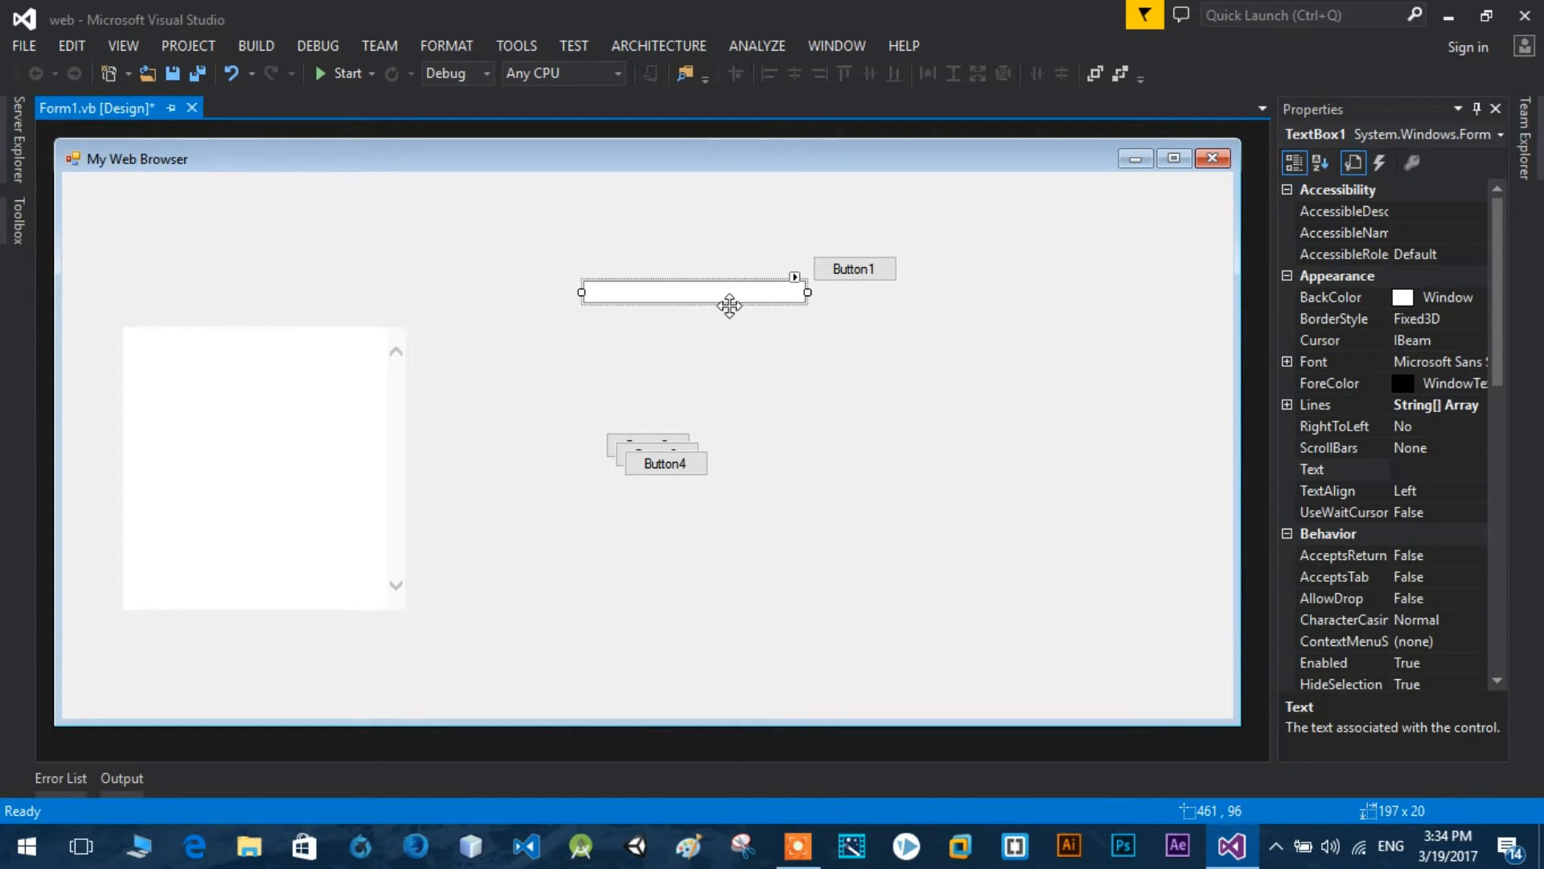
drag(695, 290, 492, 197)
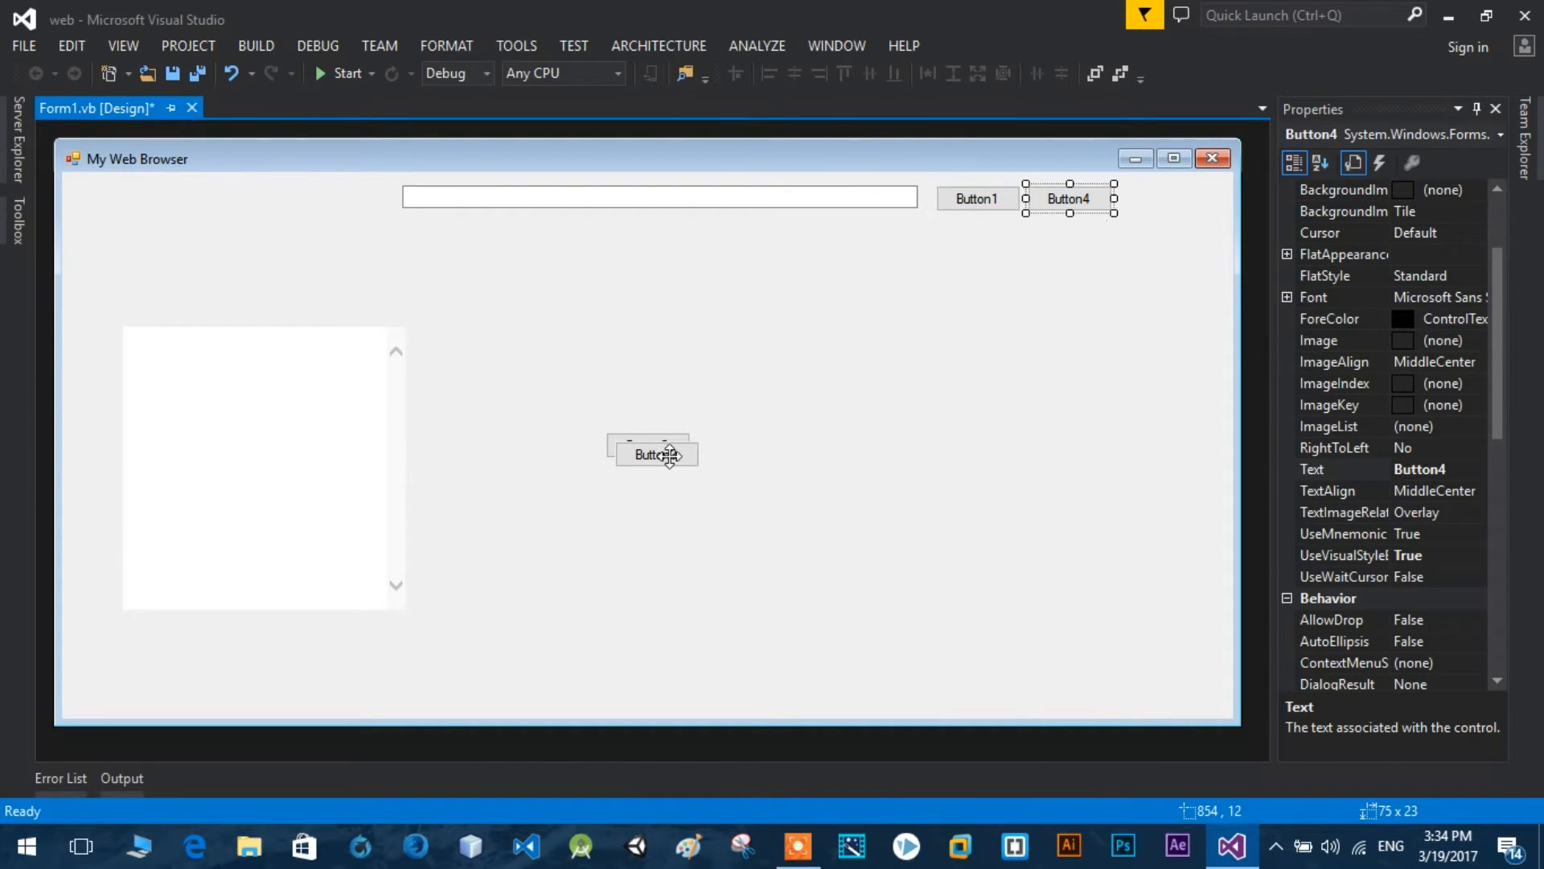
drag(649, 453, 353, 198)
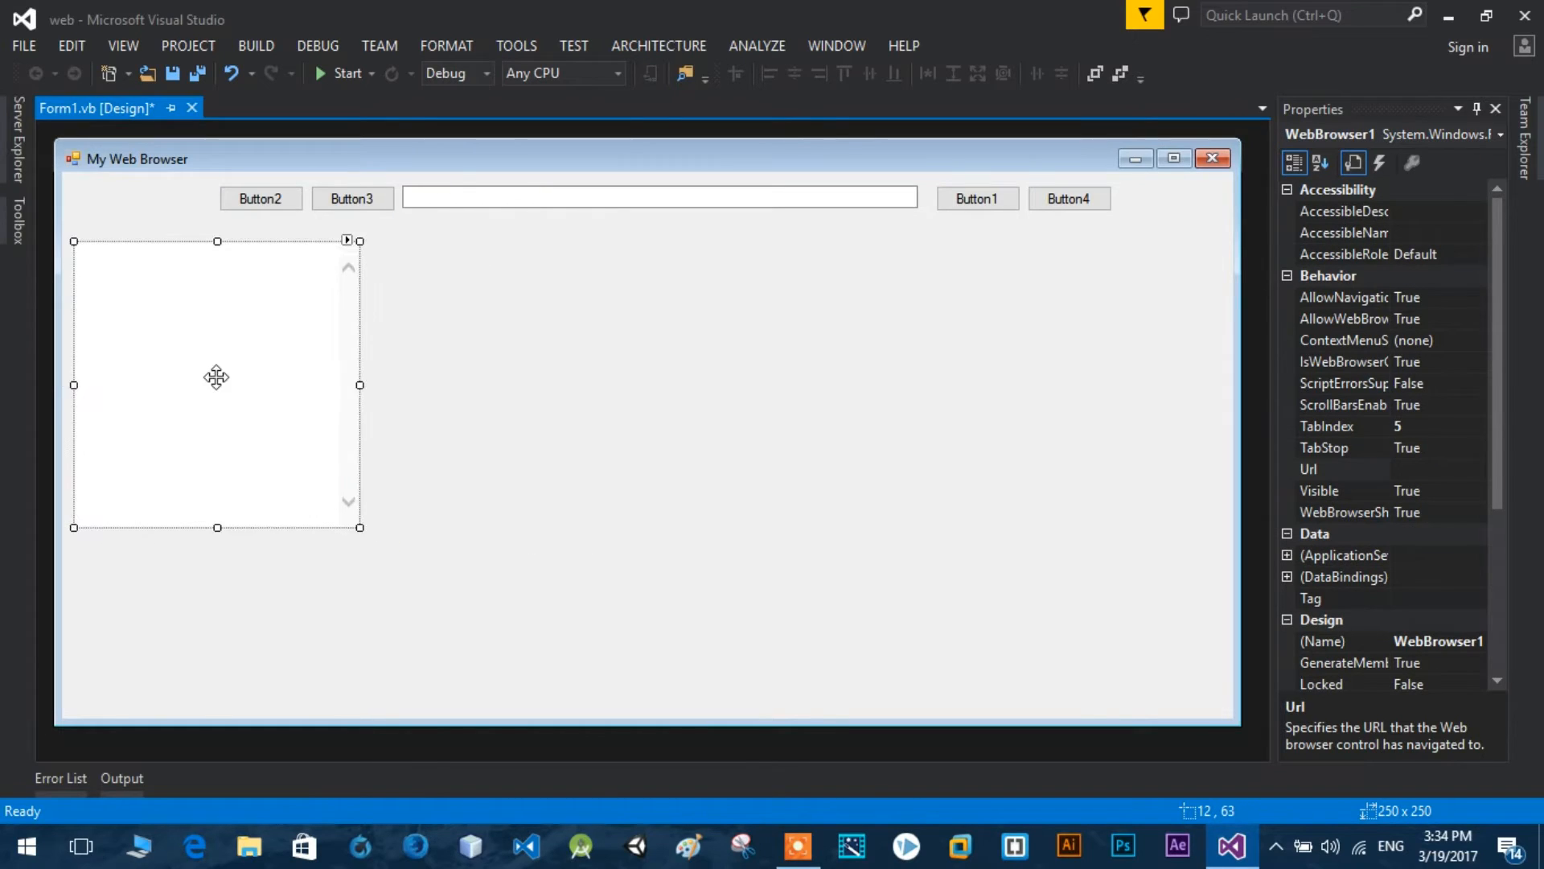
Add WebBrowser1.GoBack() to Button2's Click handler.
double_click(260, 198)
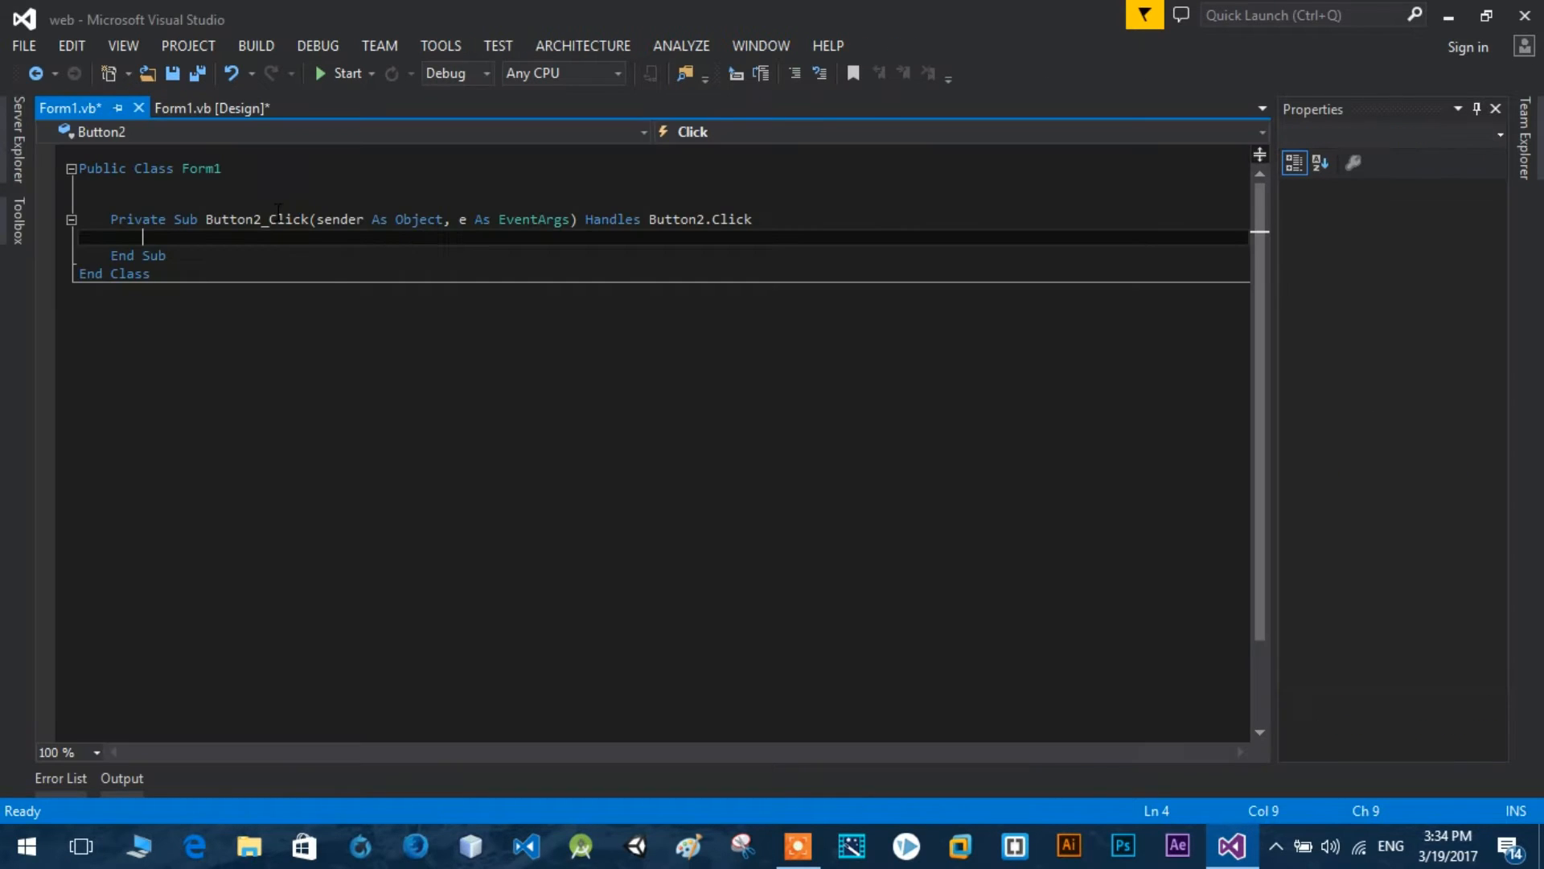
text(we)
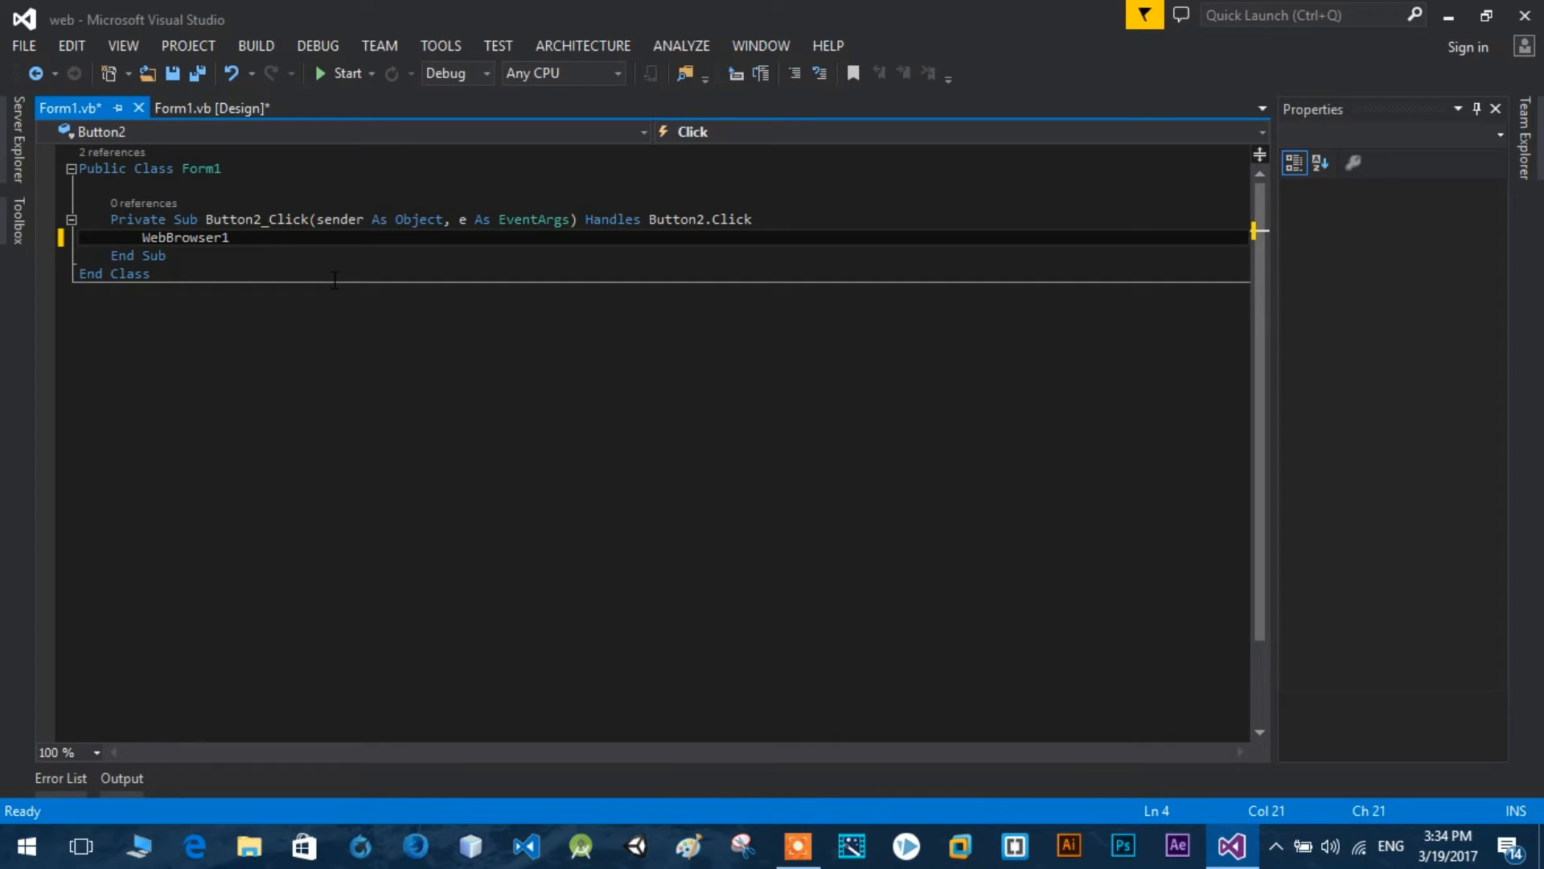
text(.go)
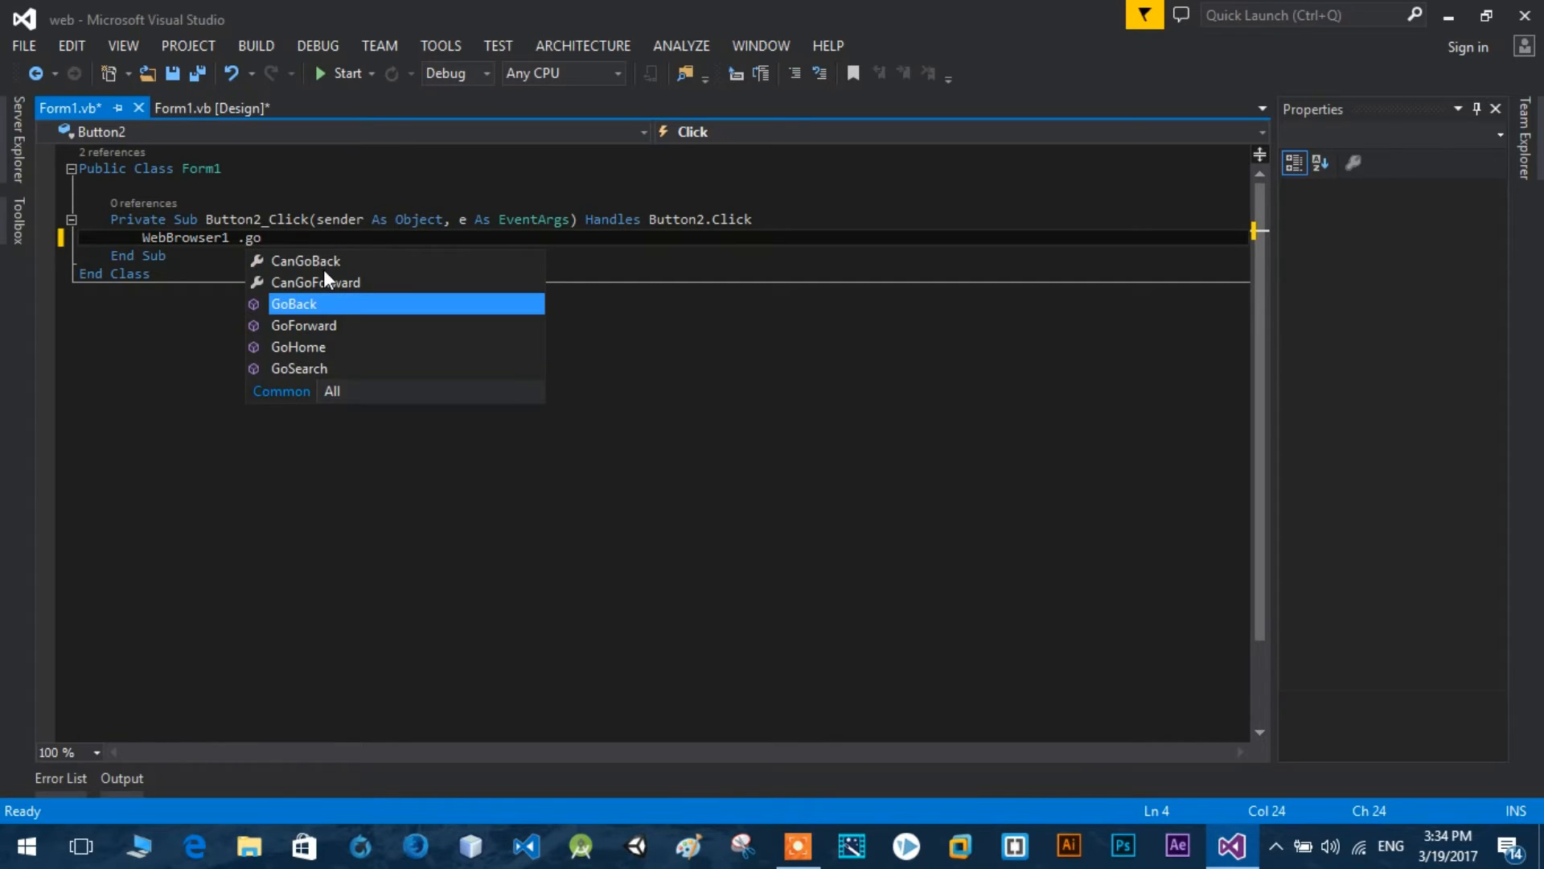
click(206, 109)
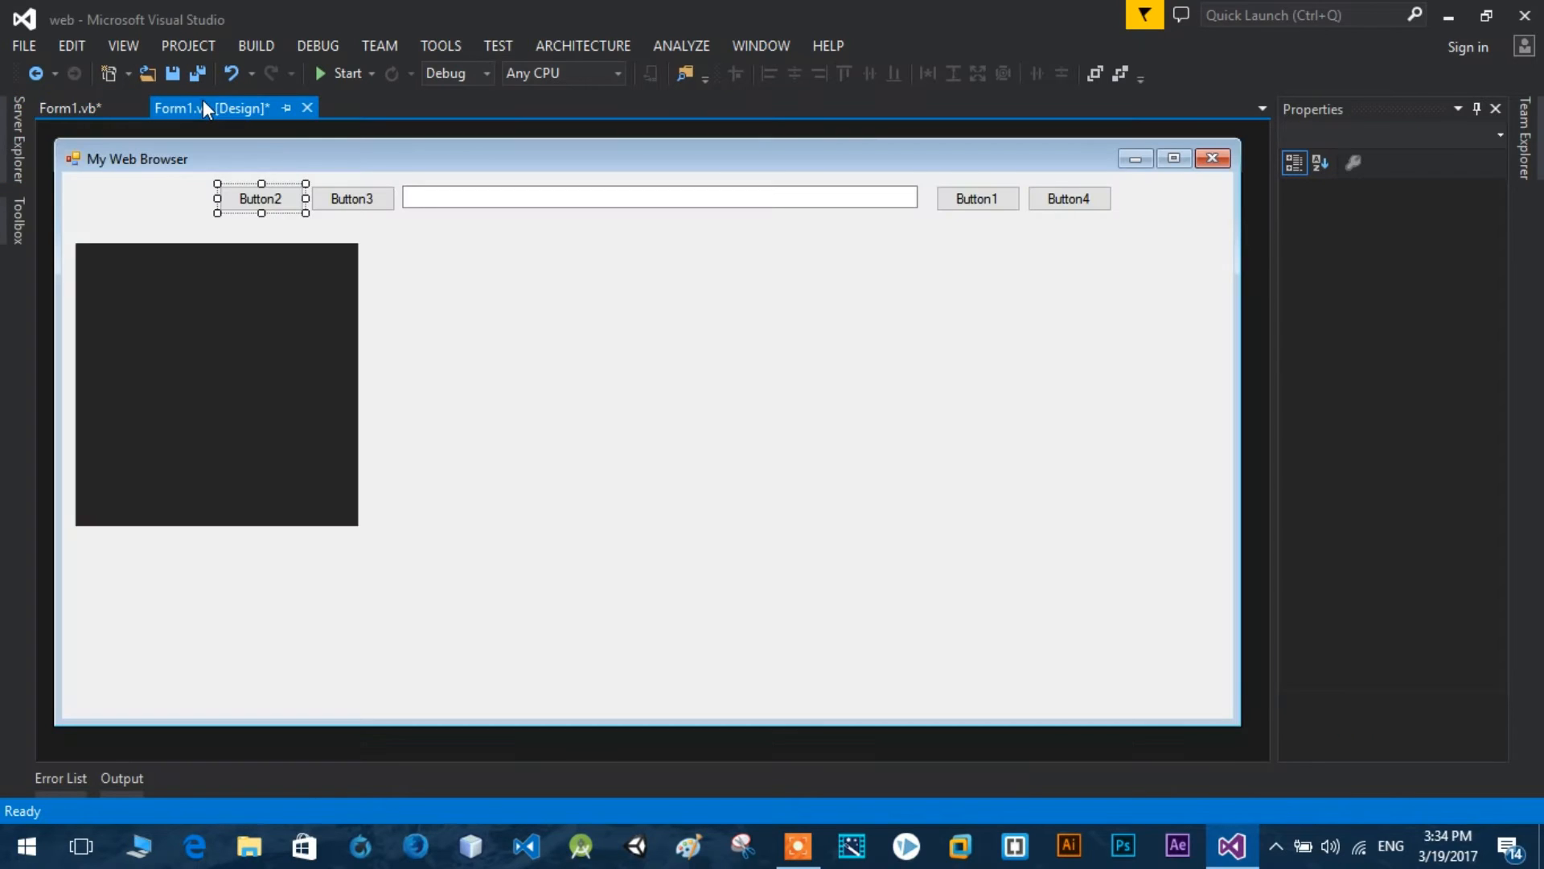
Add WebBrowser1.GoForward() to Button3's Click handler.
click(70, 107)
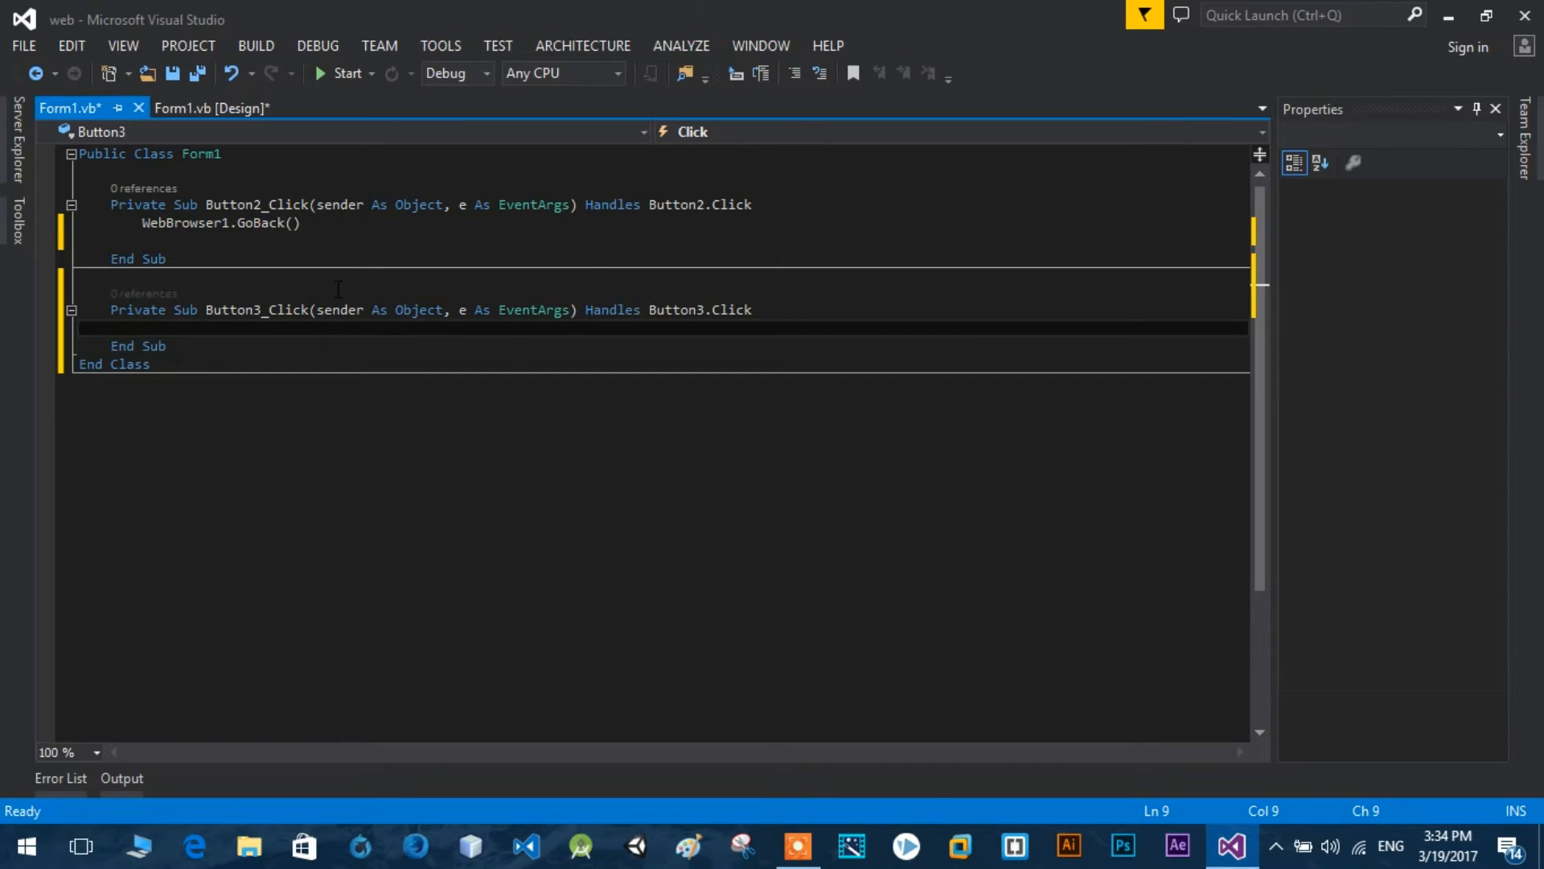
text(we)
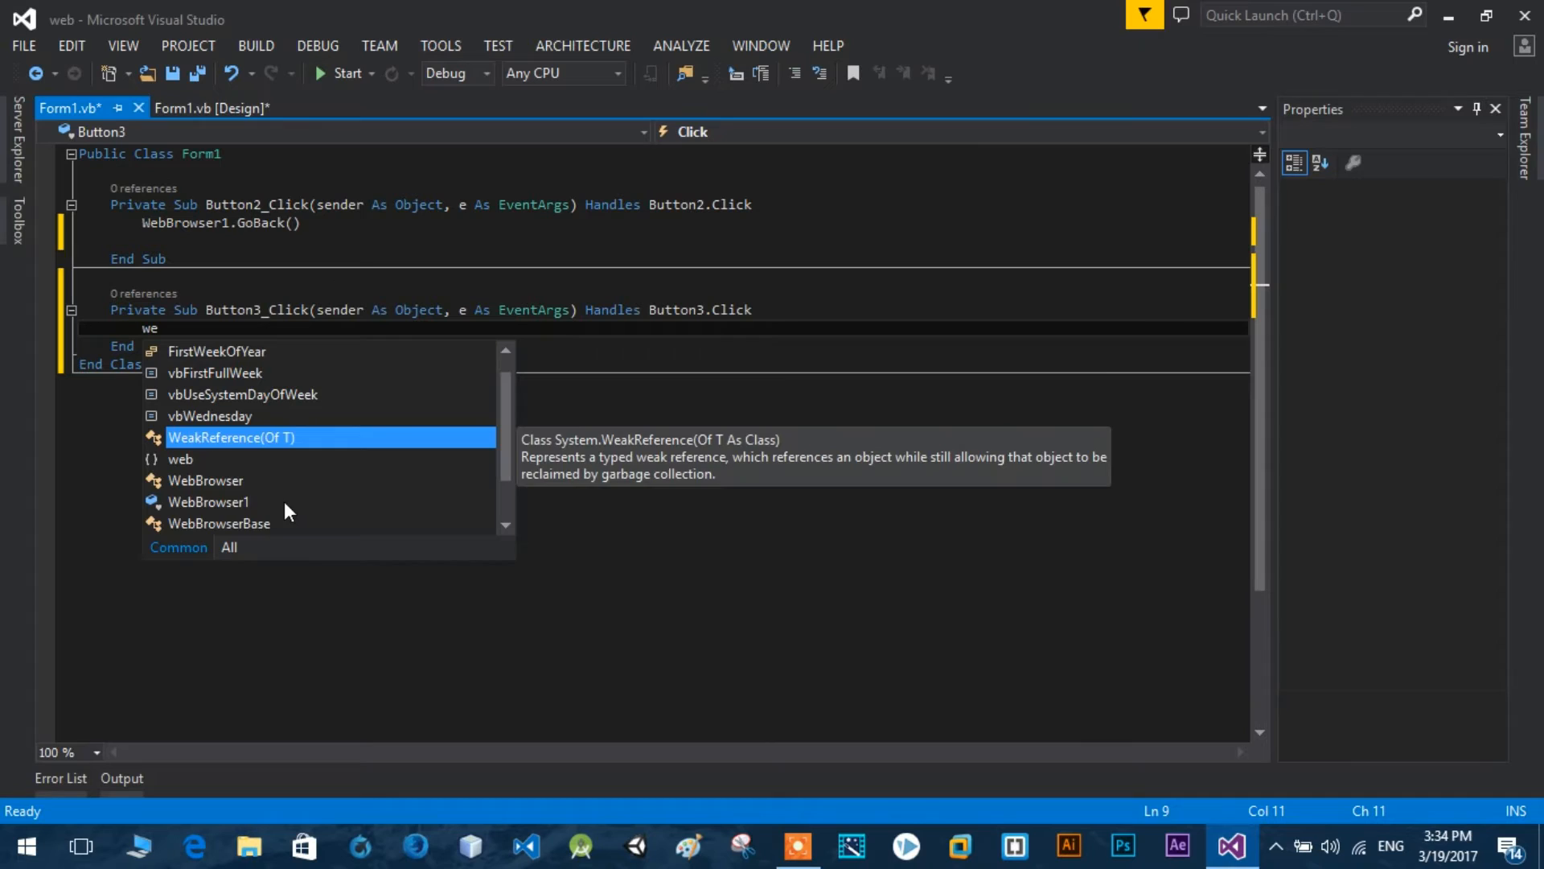
text(WebBrowser1.GoForward()
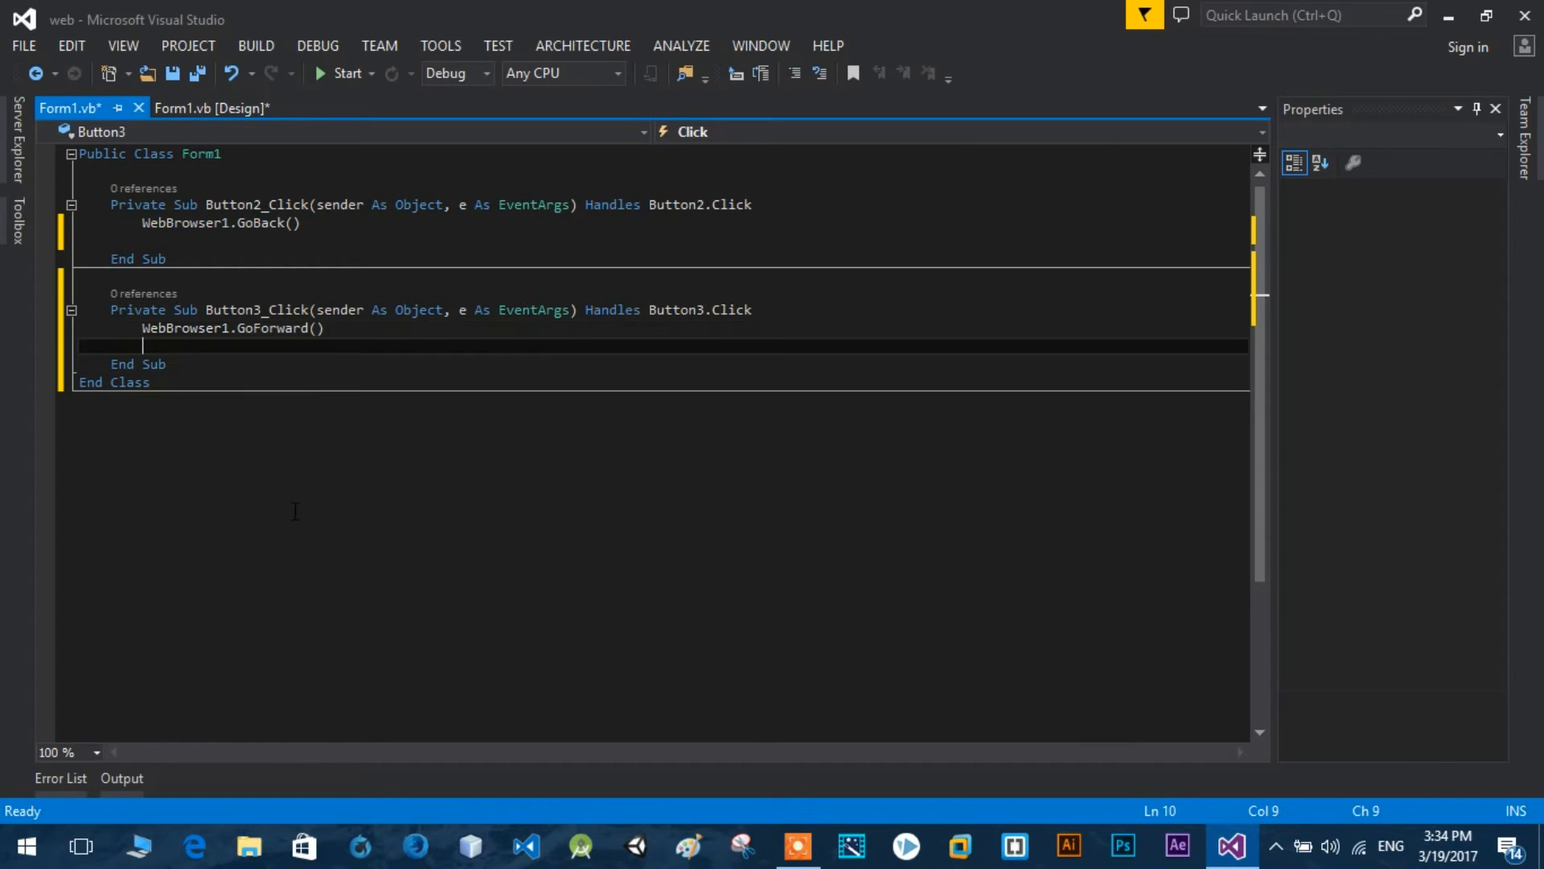
click(211, 107)
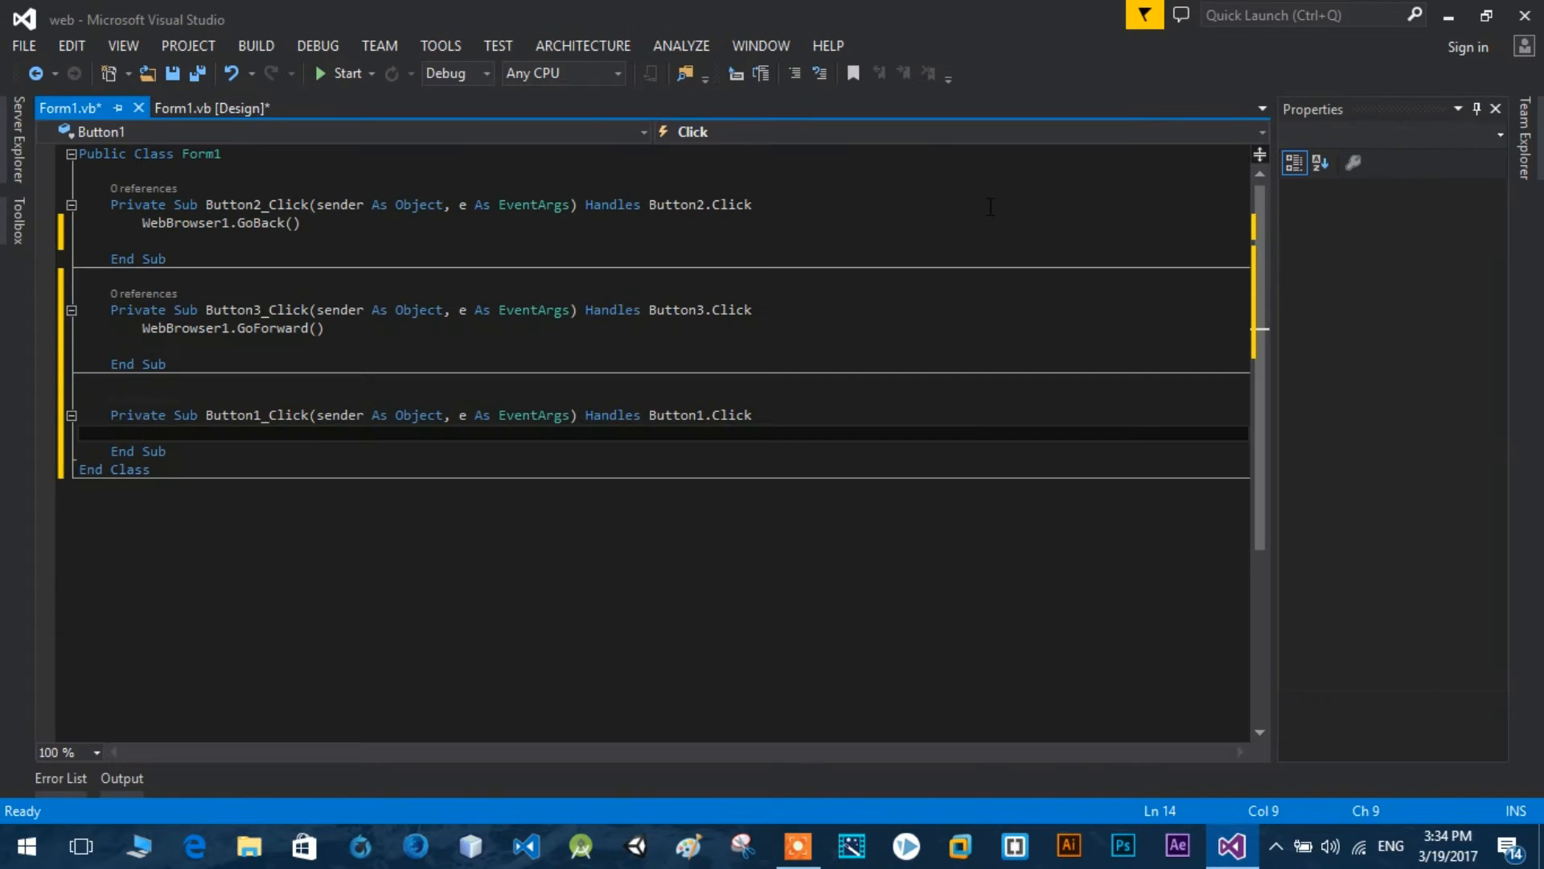
Write WebBrowser1.Navigate with TextBox1.Text as its argument in Button1's Click handler.
text(web)
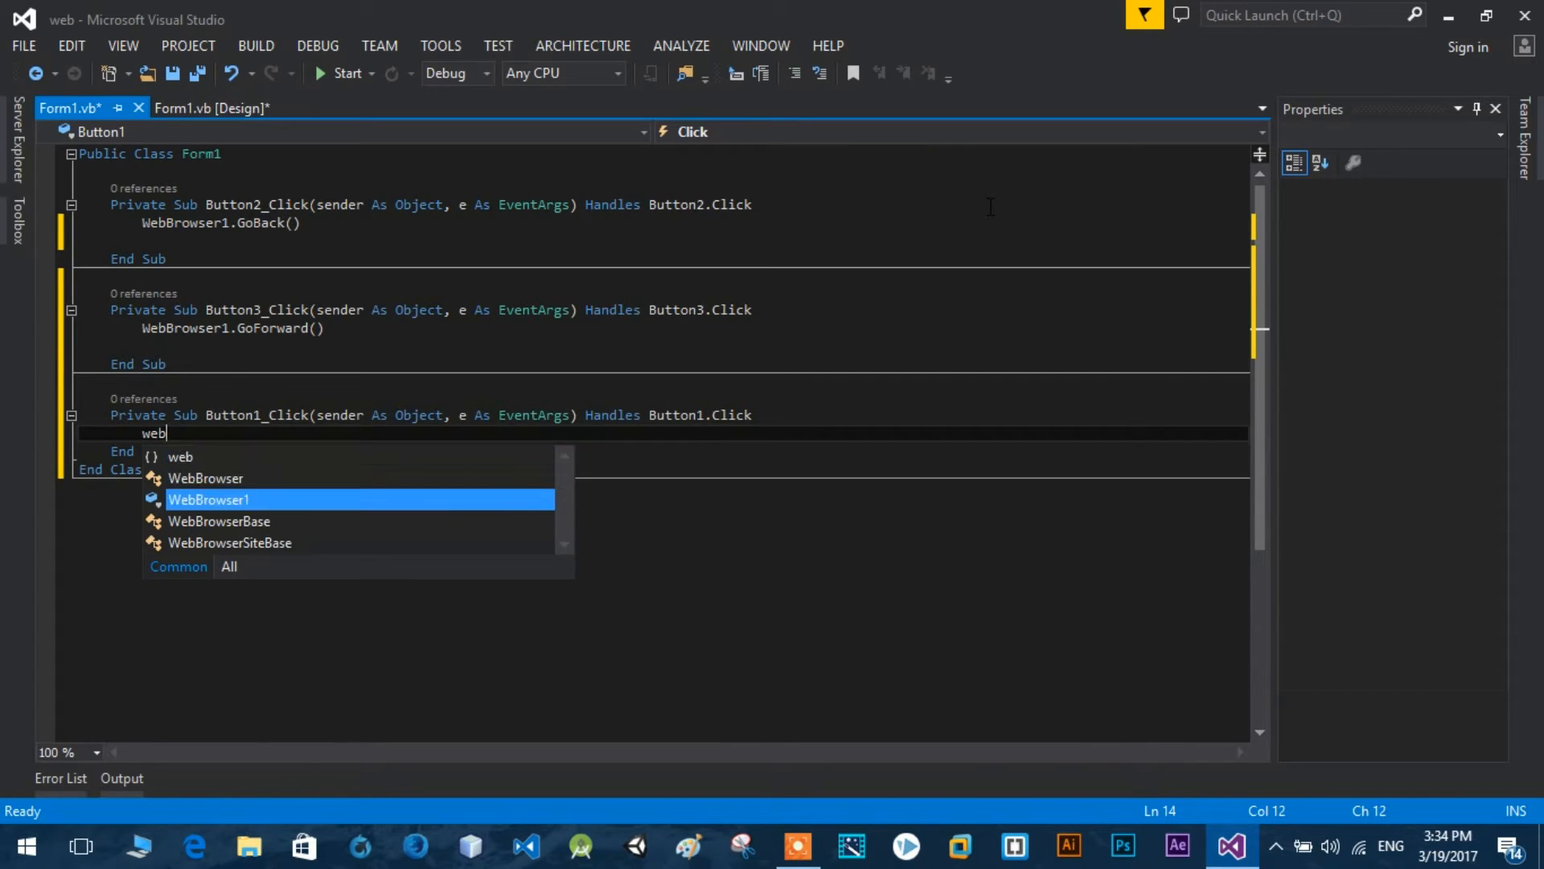
text(WebBrowser1 .na)
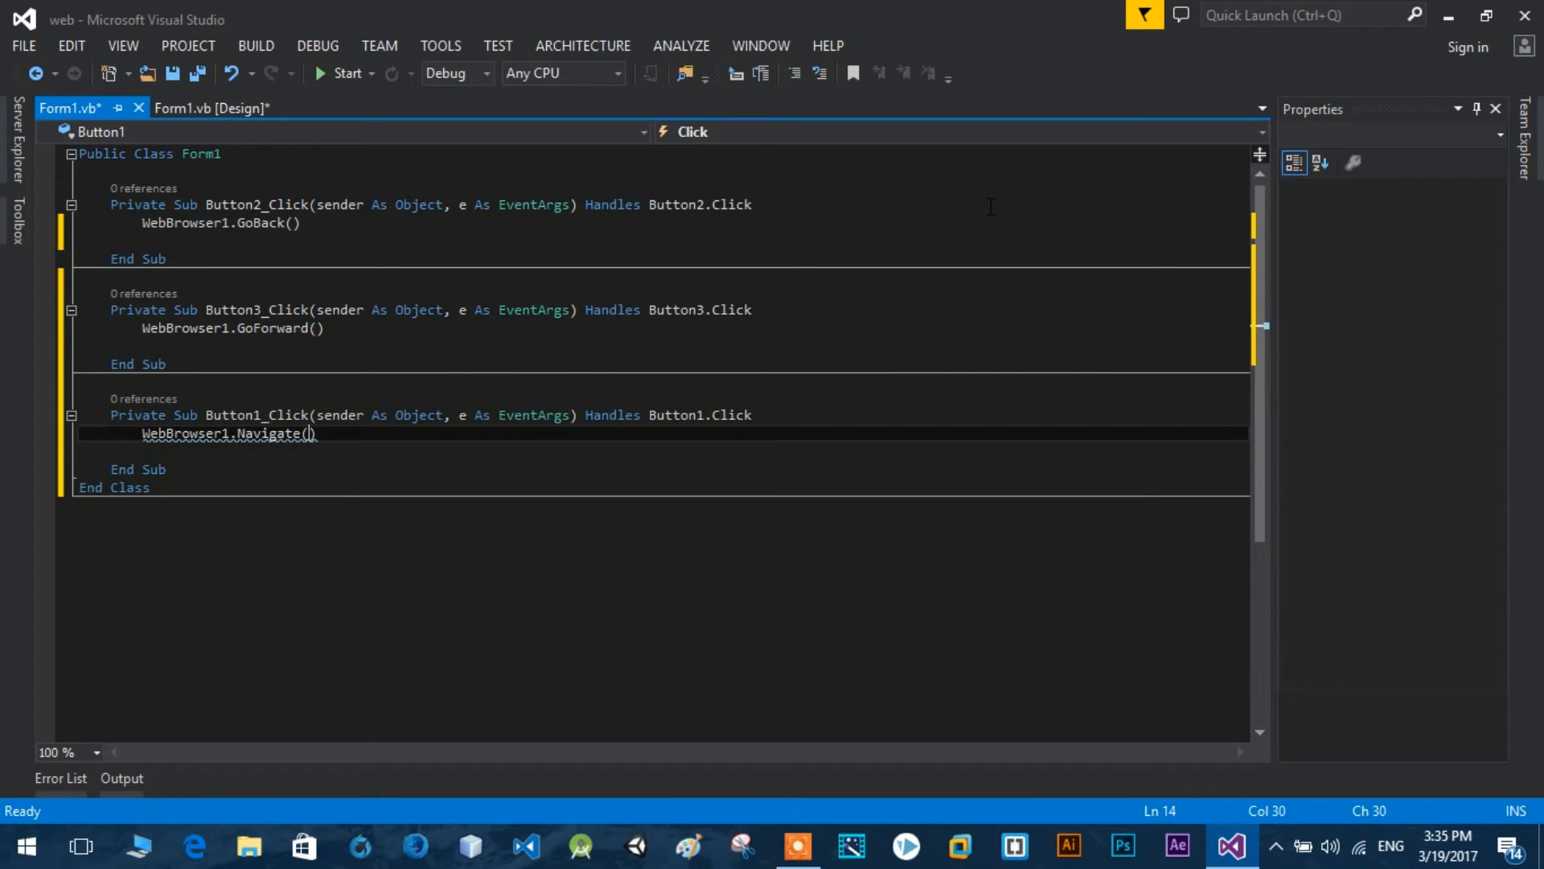
text(")
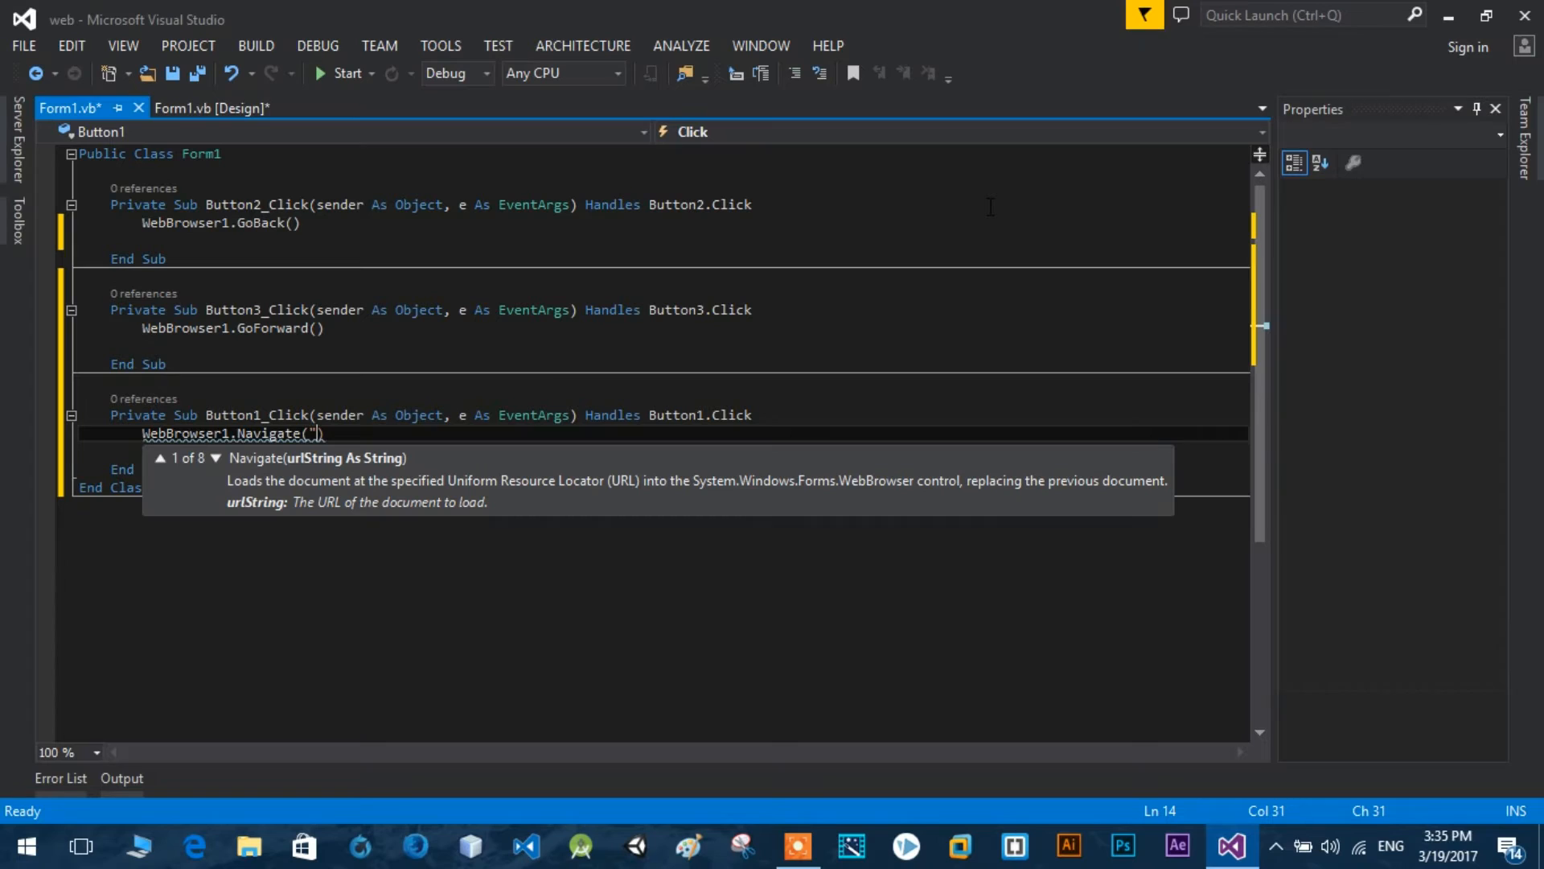
text(")
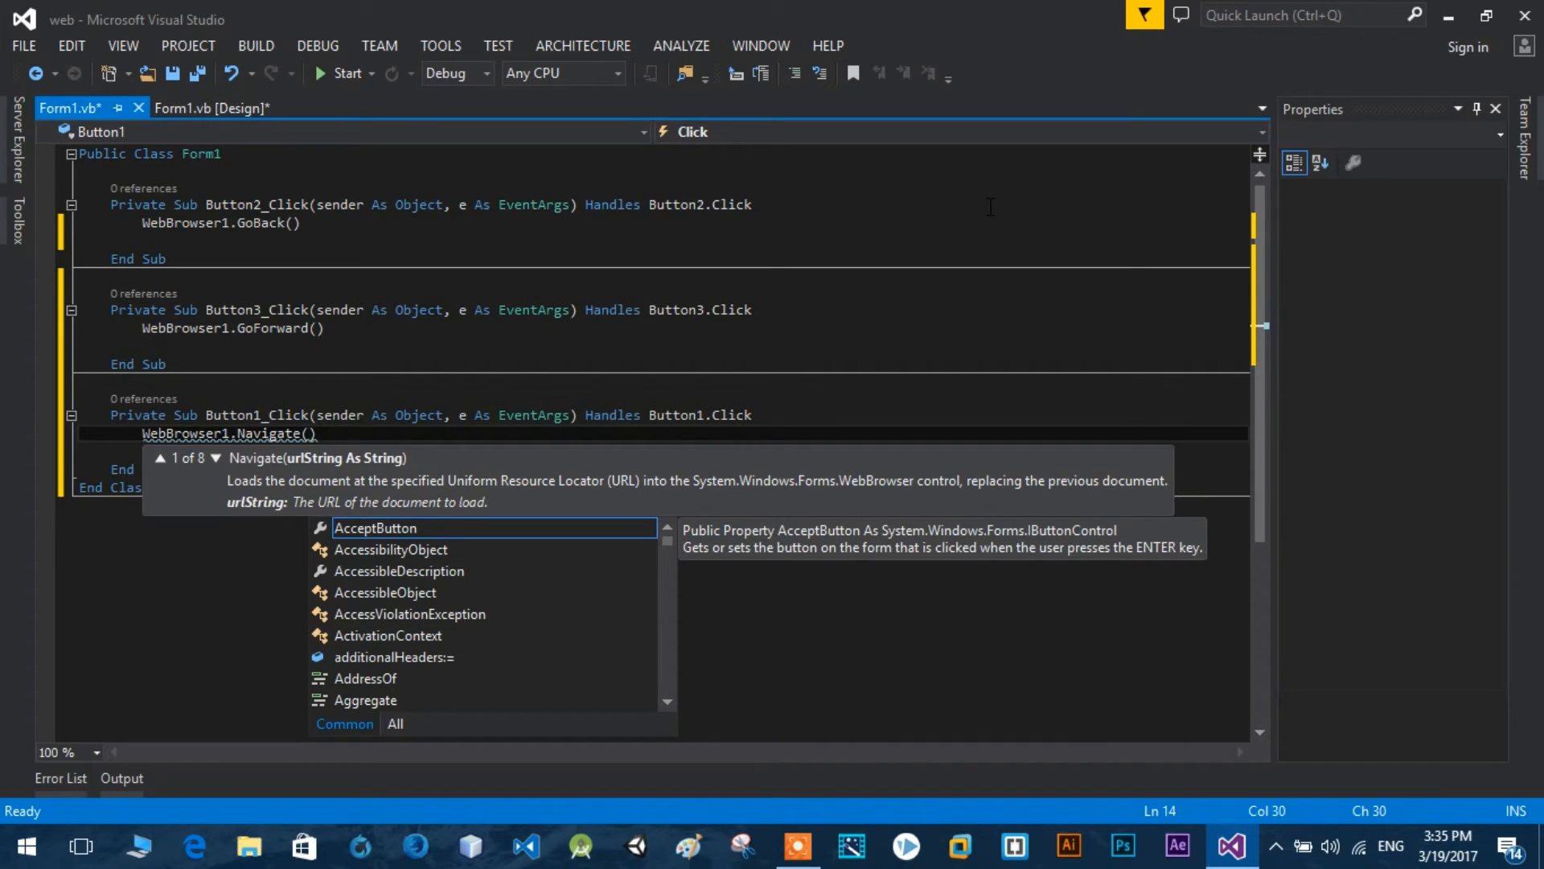
text(TextBox1)
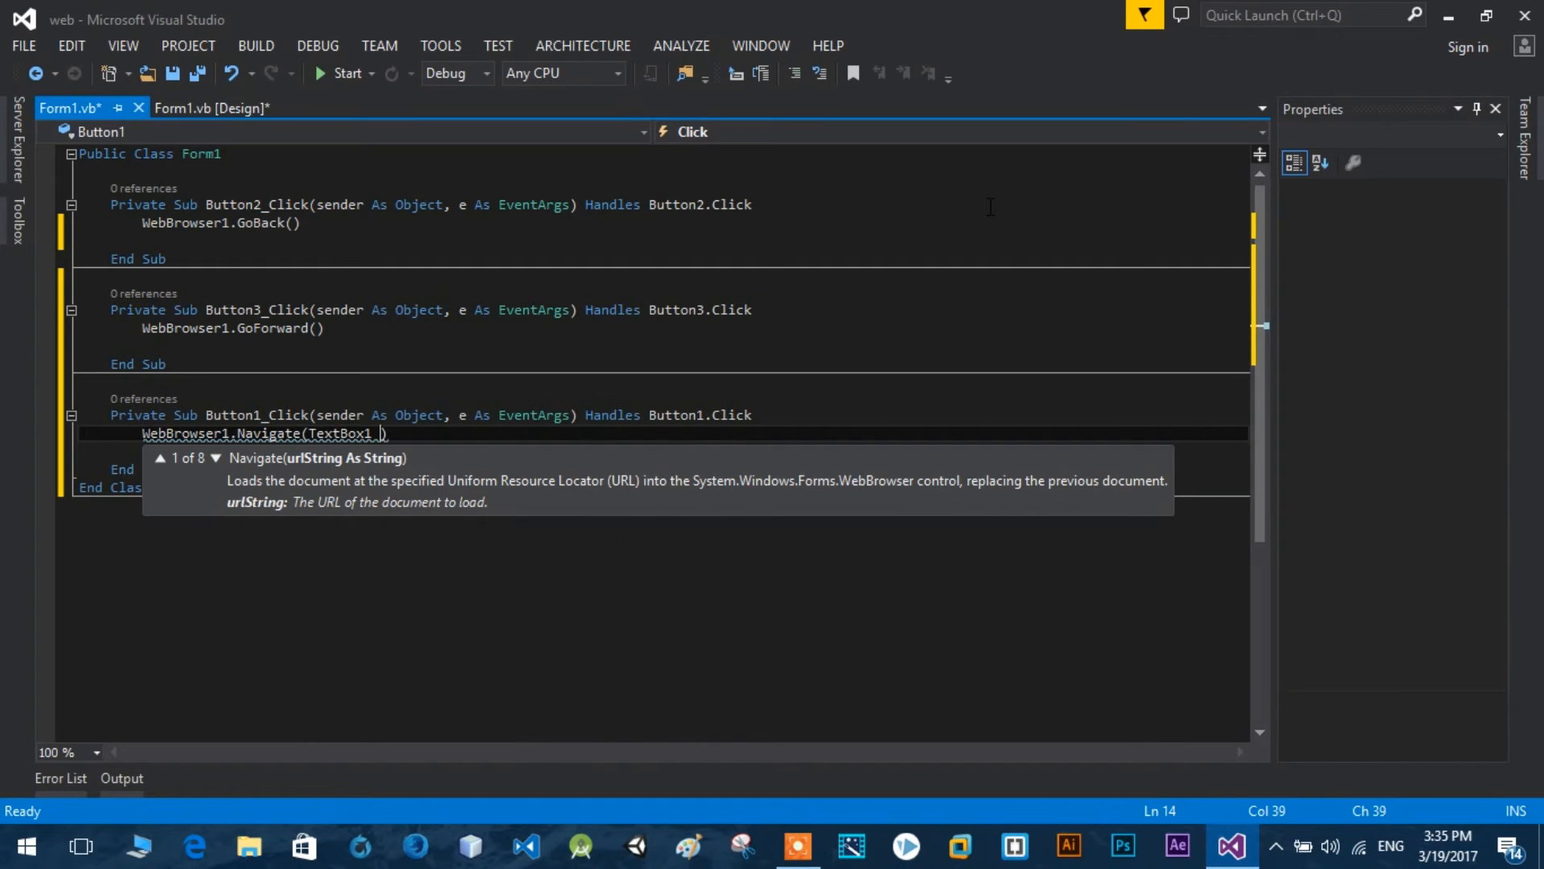
text(.t)
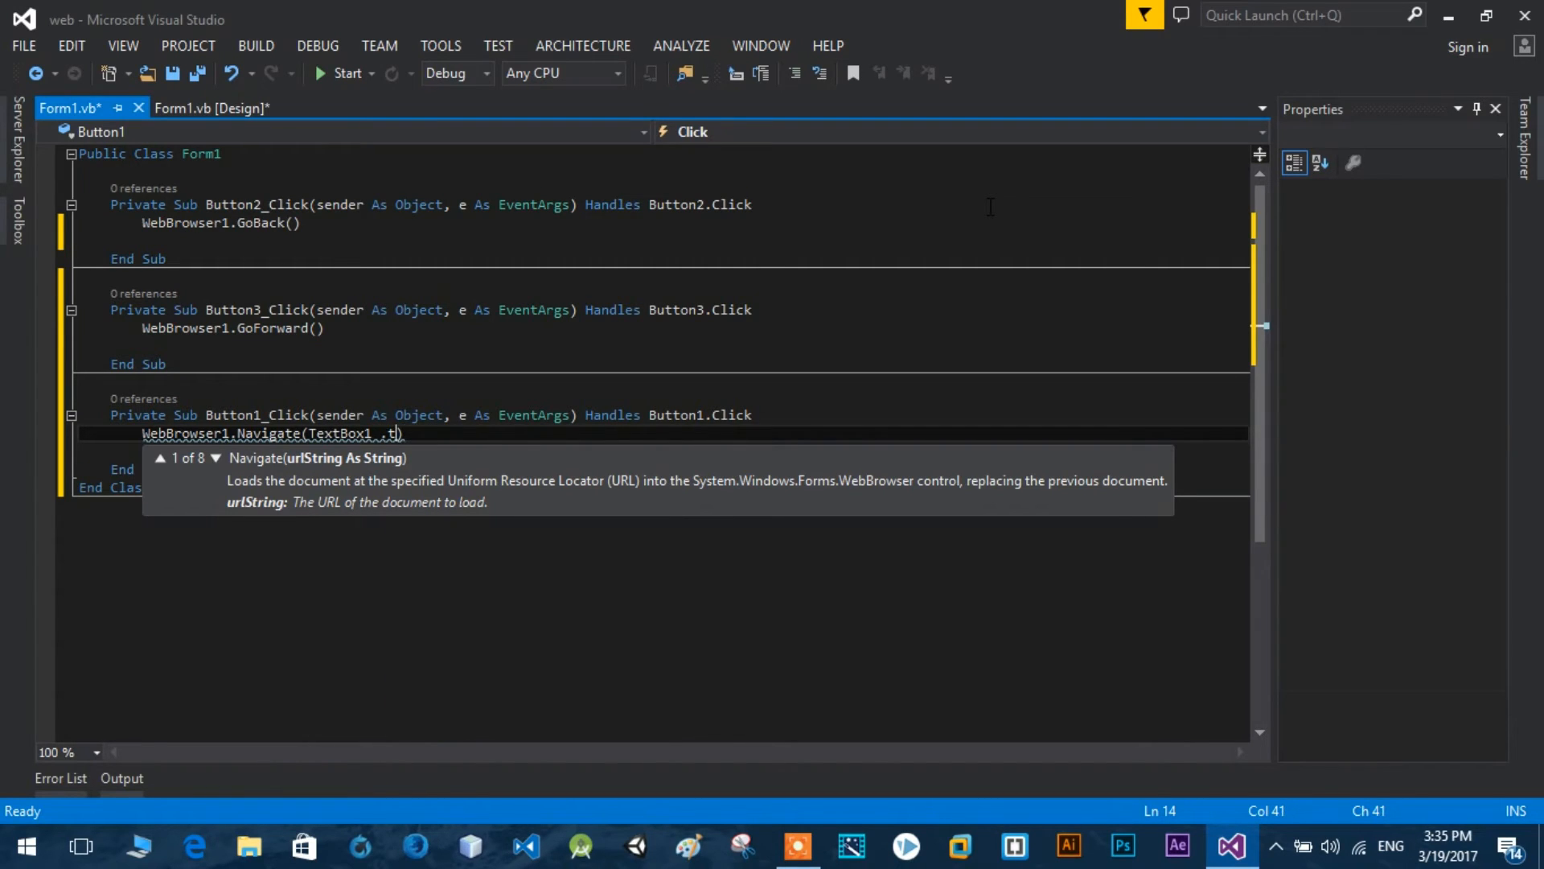
text(Text)
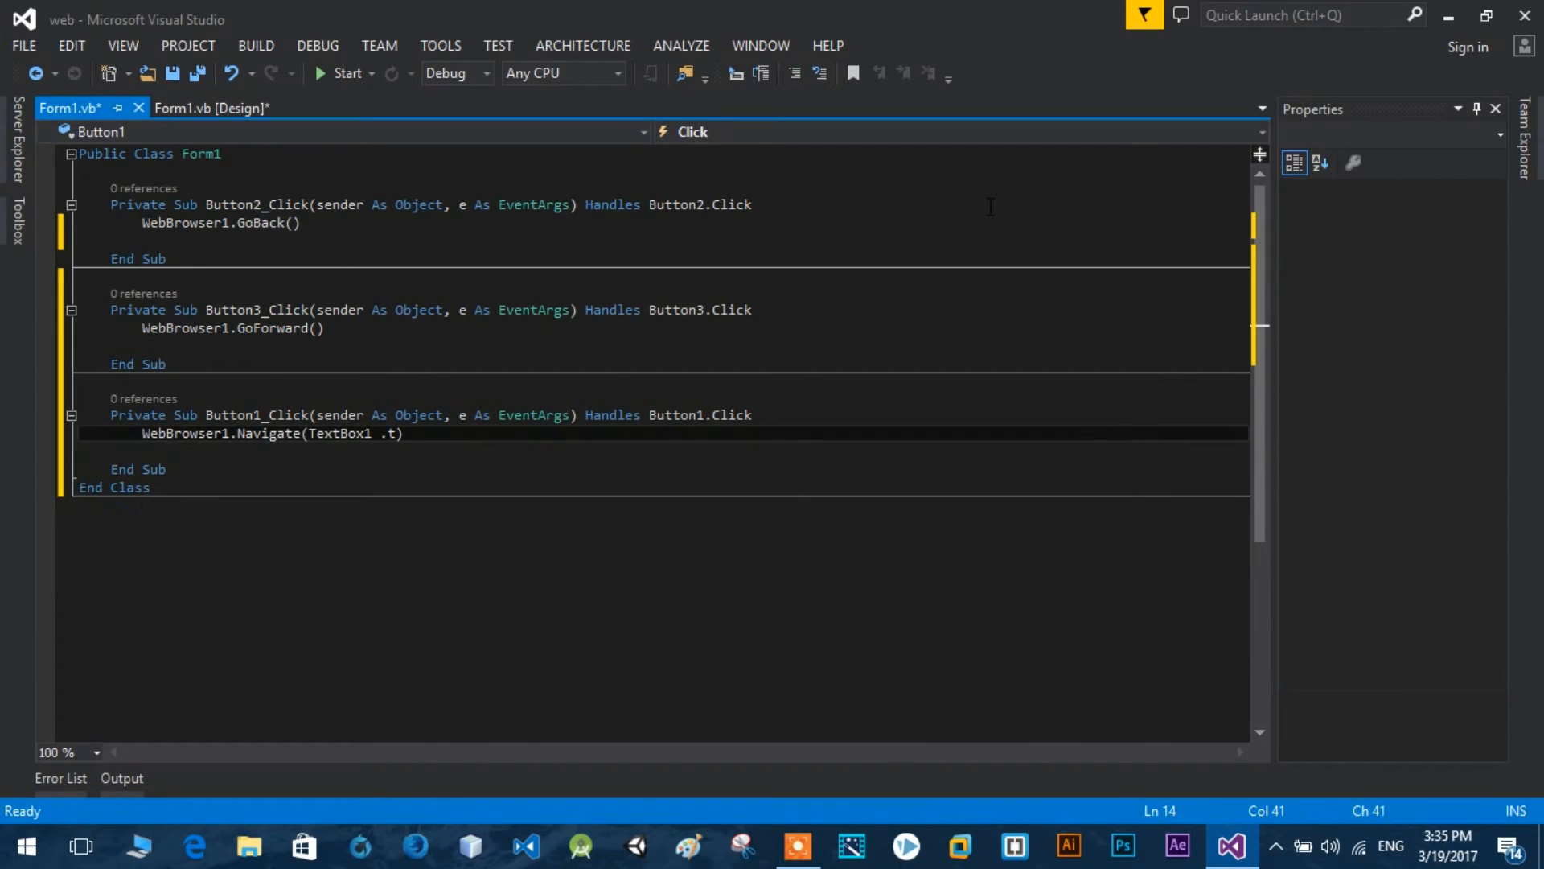
Finish Navigate(TextBox1.Text) and add a WebBrowser1.Refresh call to Button4's Click handler.
text(ext)
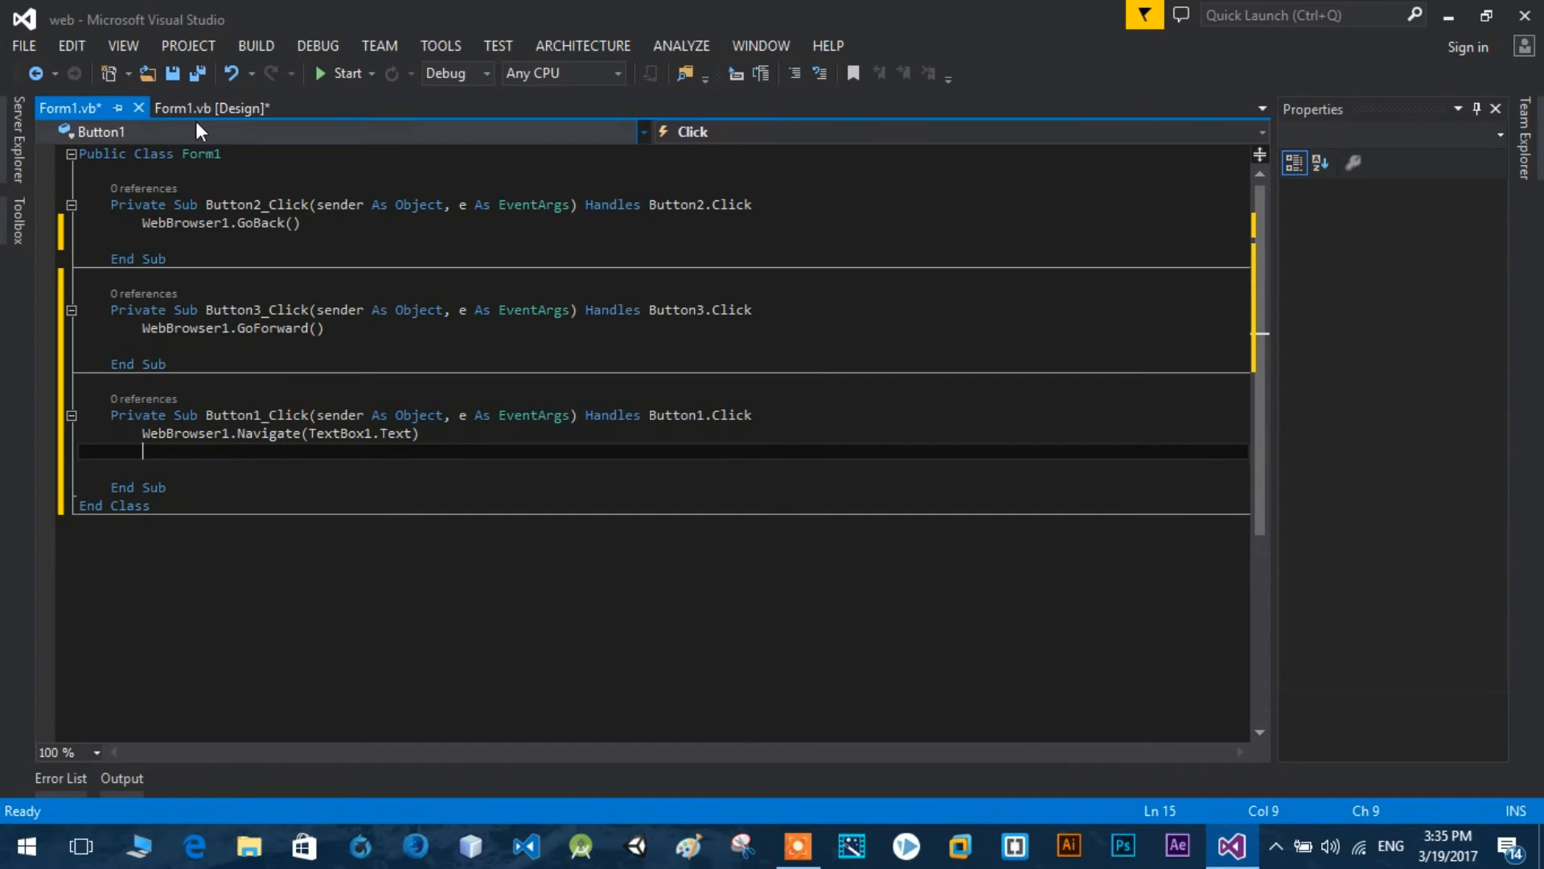
click(211, 109)
text(WebBrowser1)
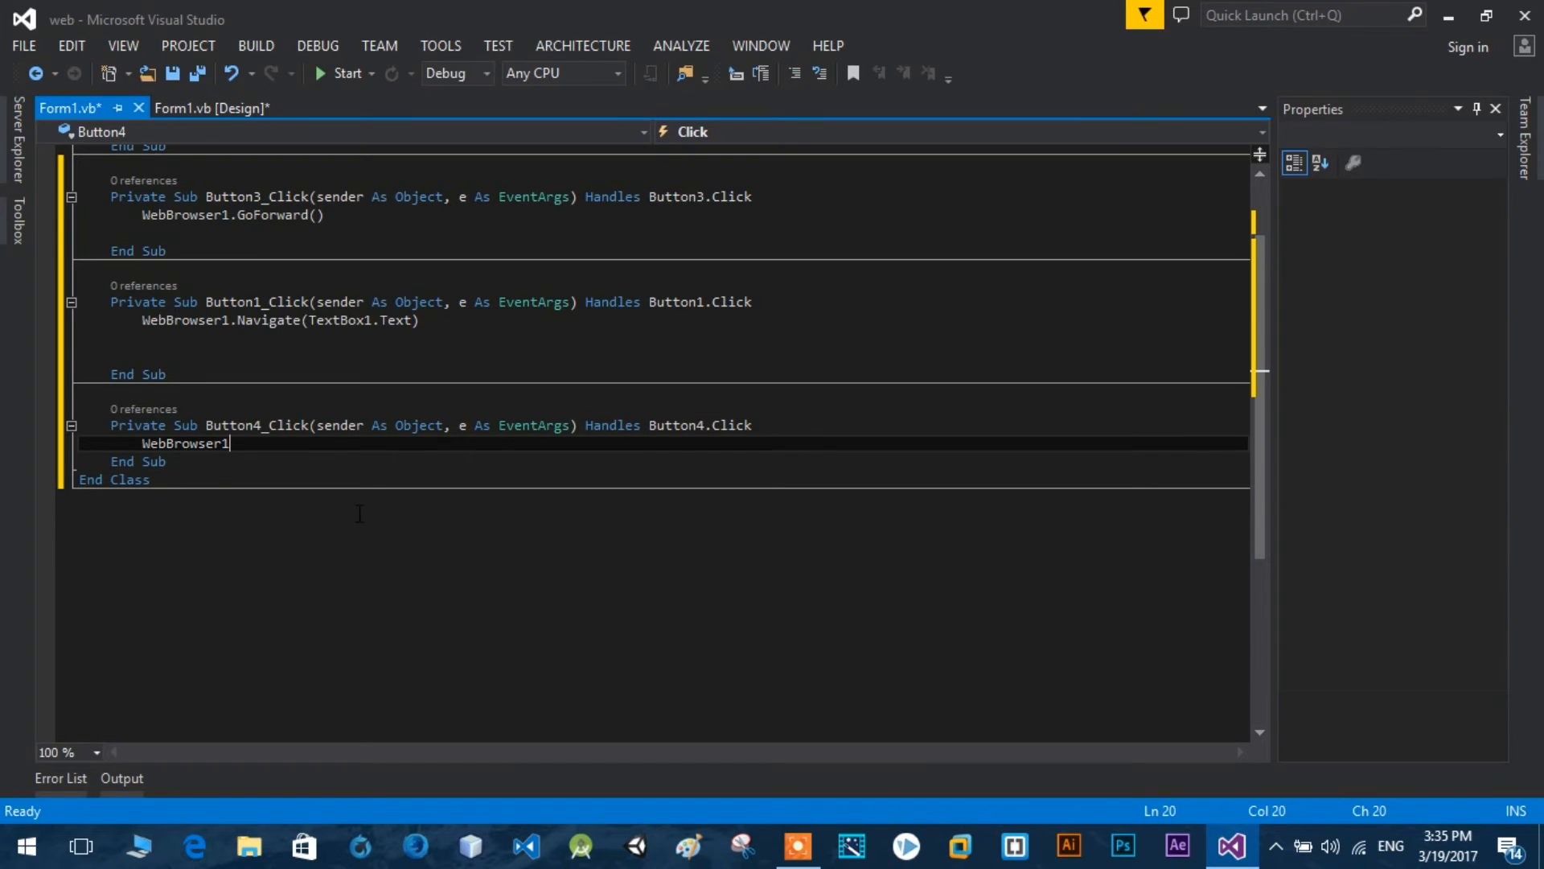
text(.r)
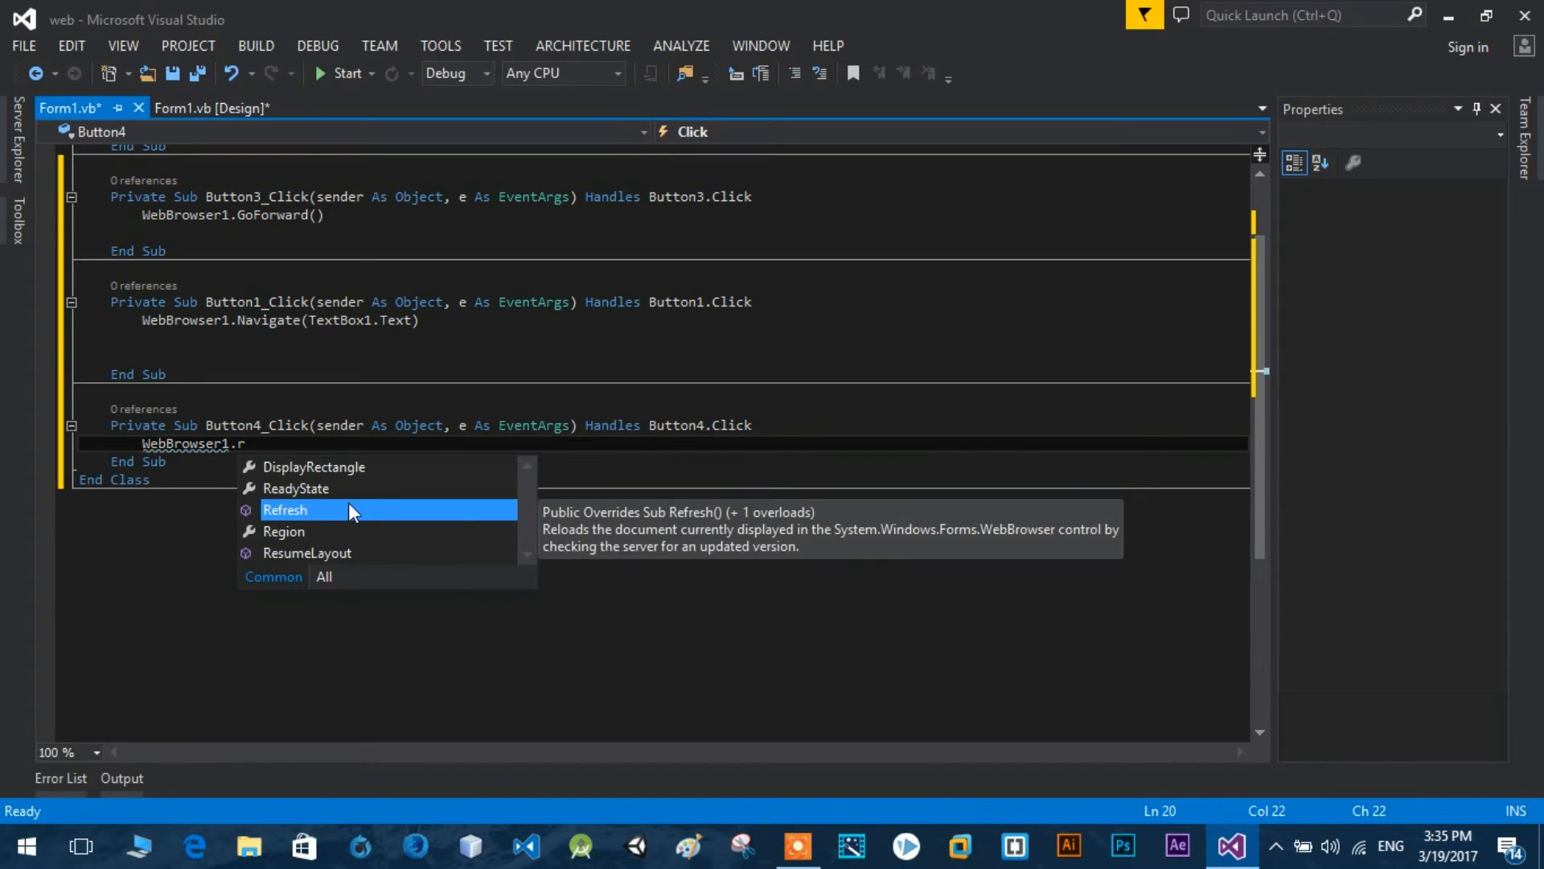
click(210, 107)
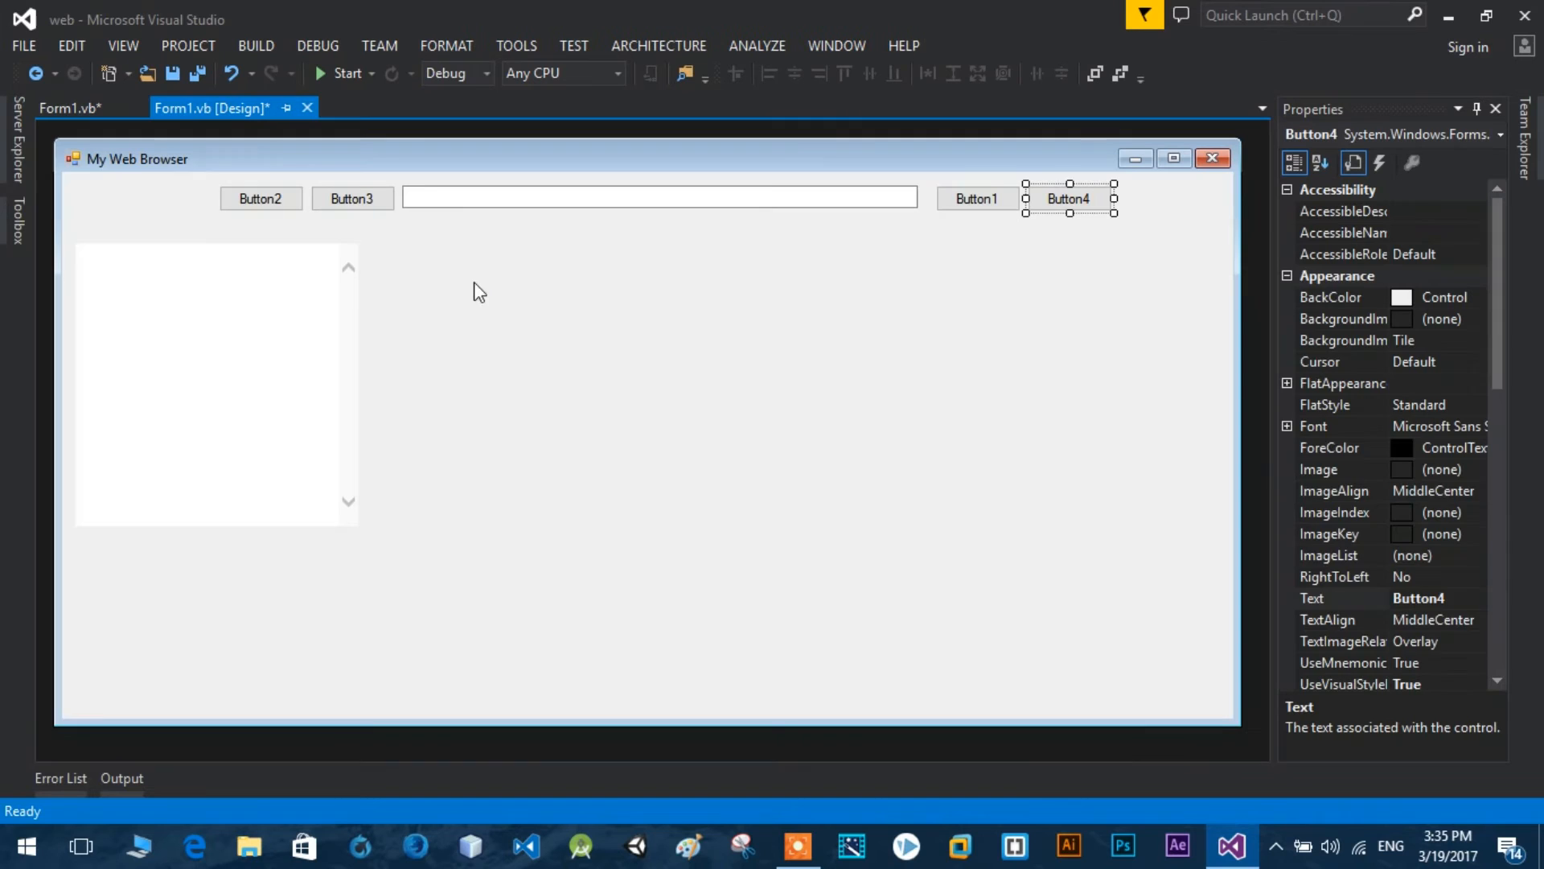
Stretch WebBrowser1 to the form's right edge and bottom, below the top row.
click(216, 385)
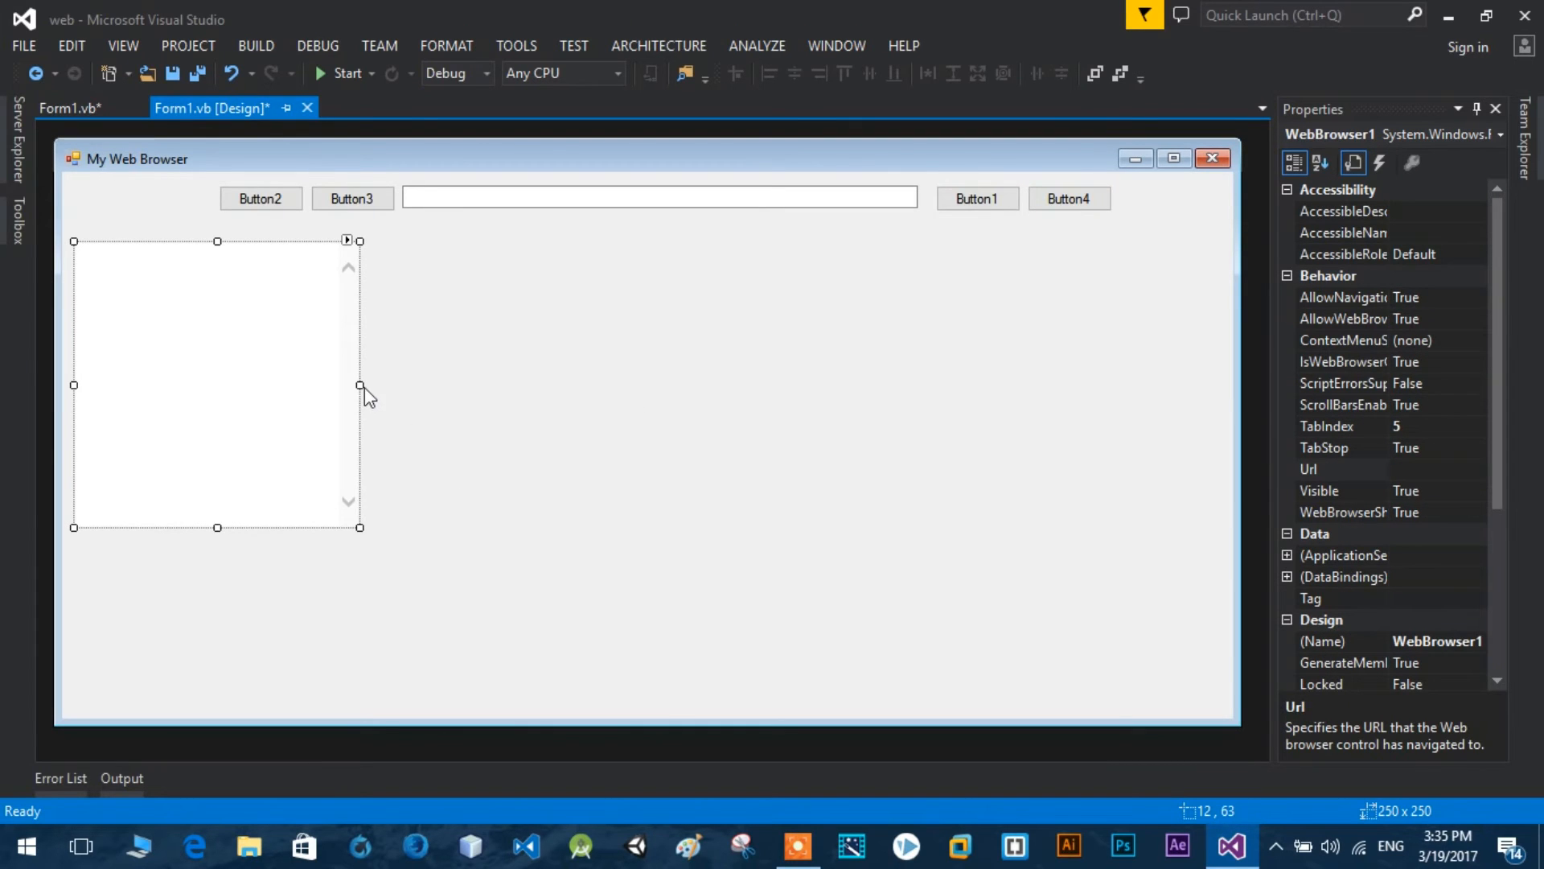
drag(360, 384, 1237, 385)
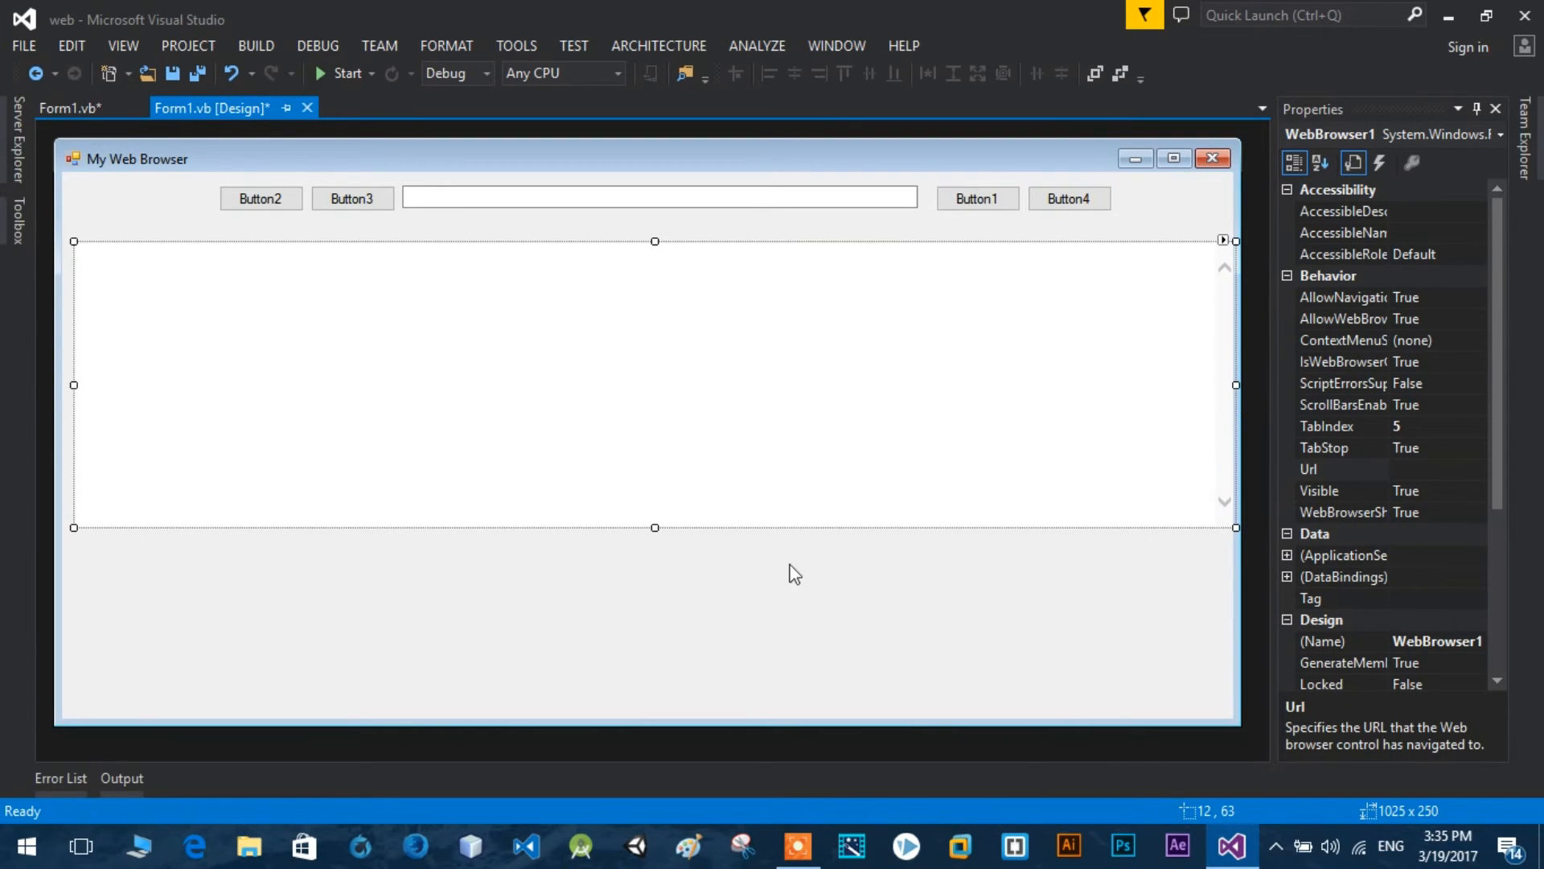
drag(654, 527, 666, 699)
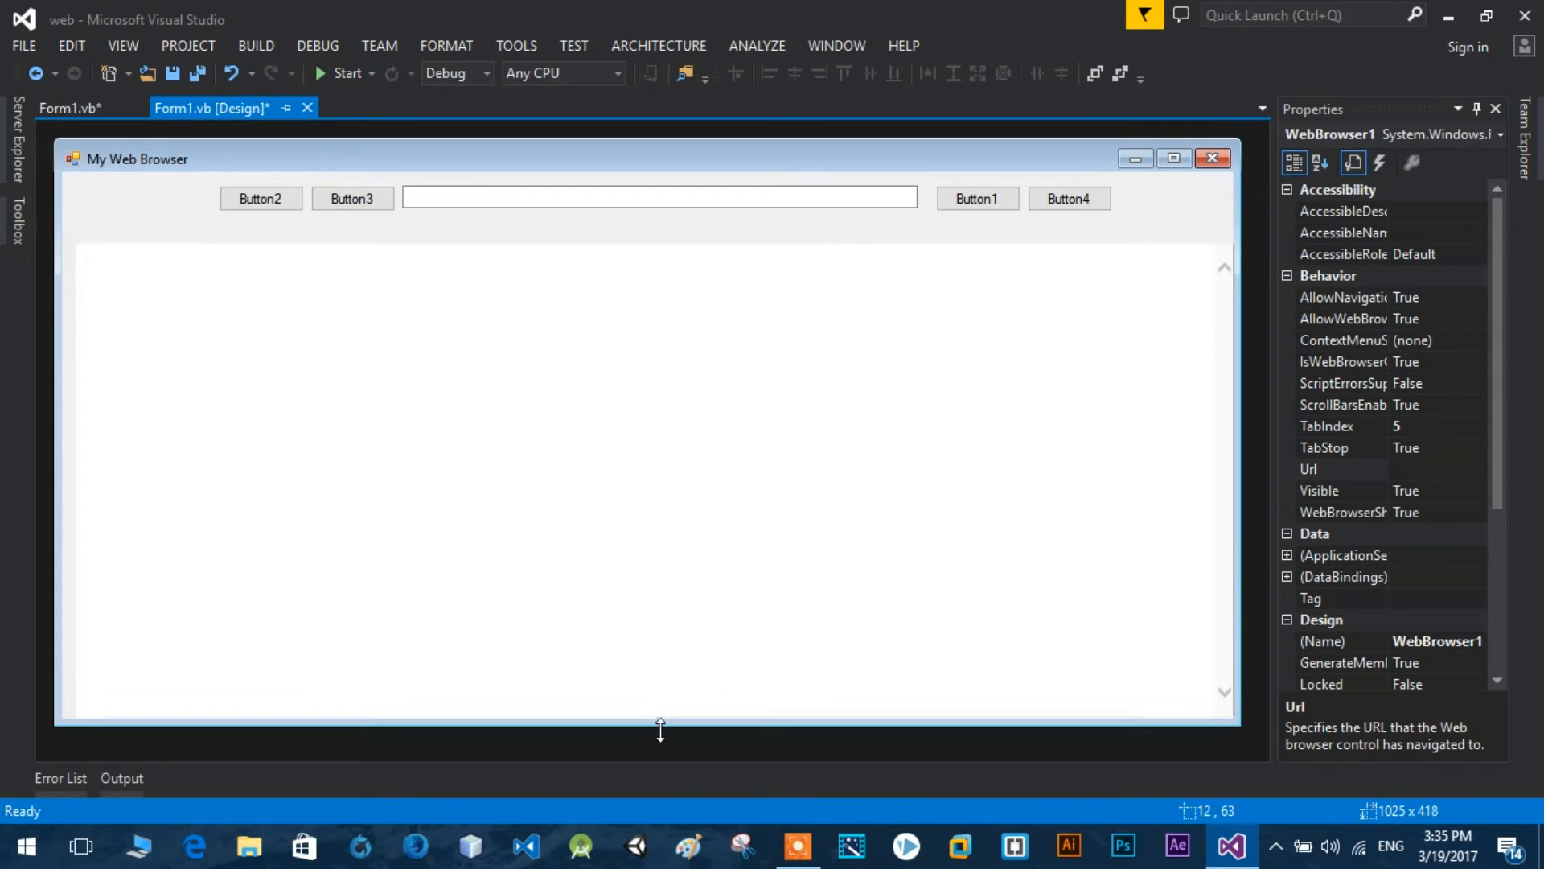
click(641, 473)
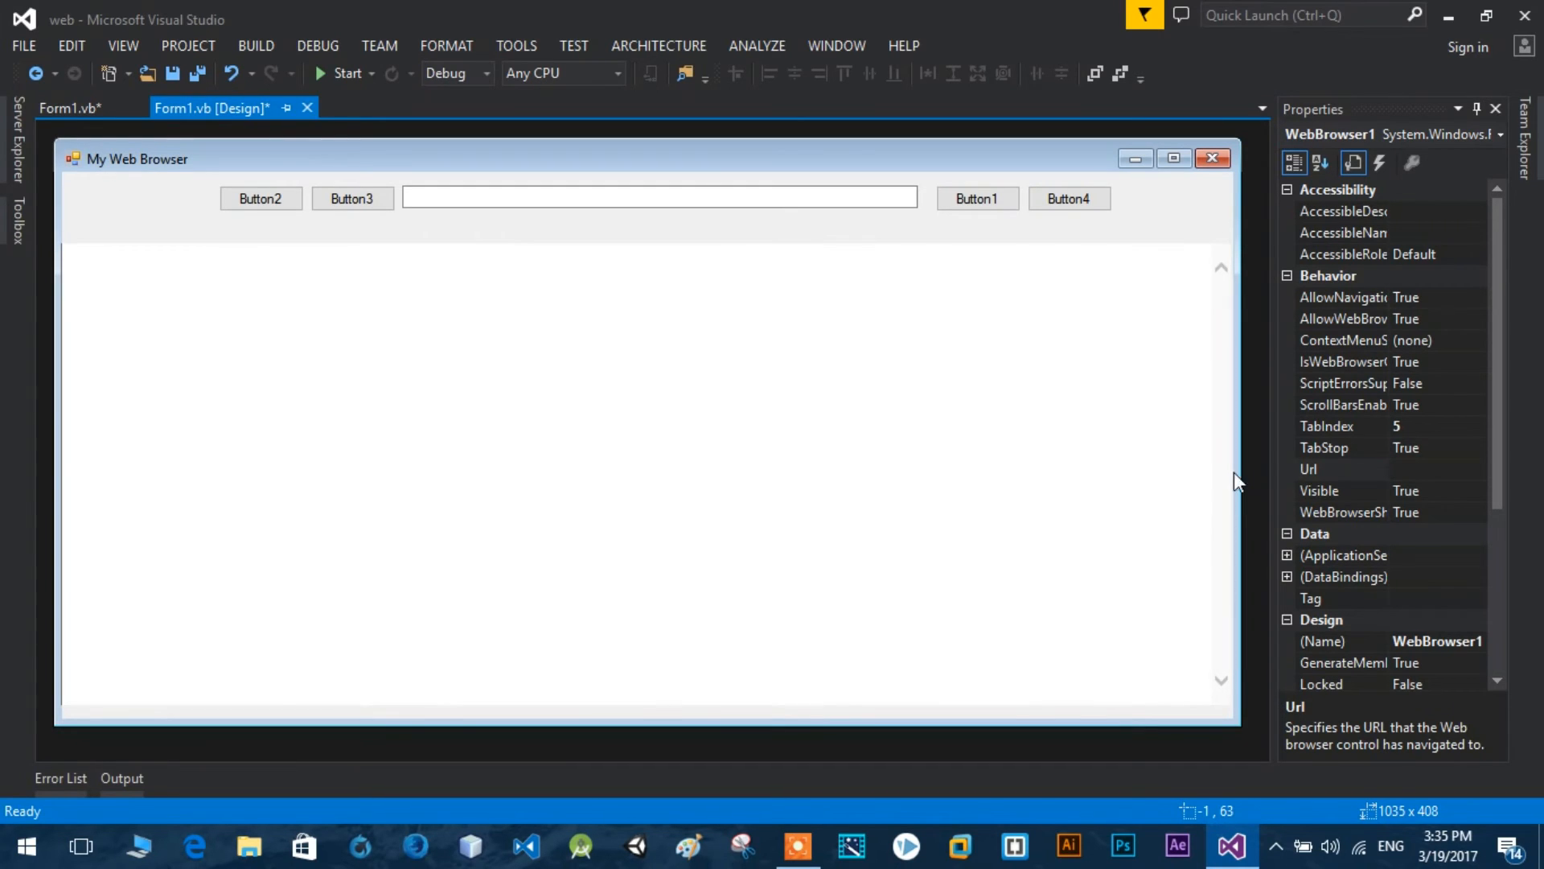
click(658, 197)
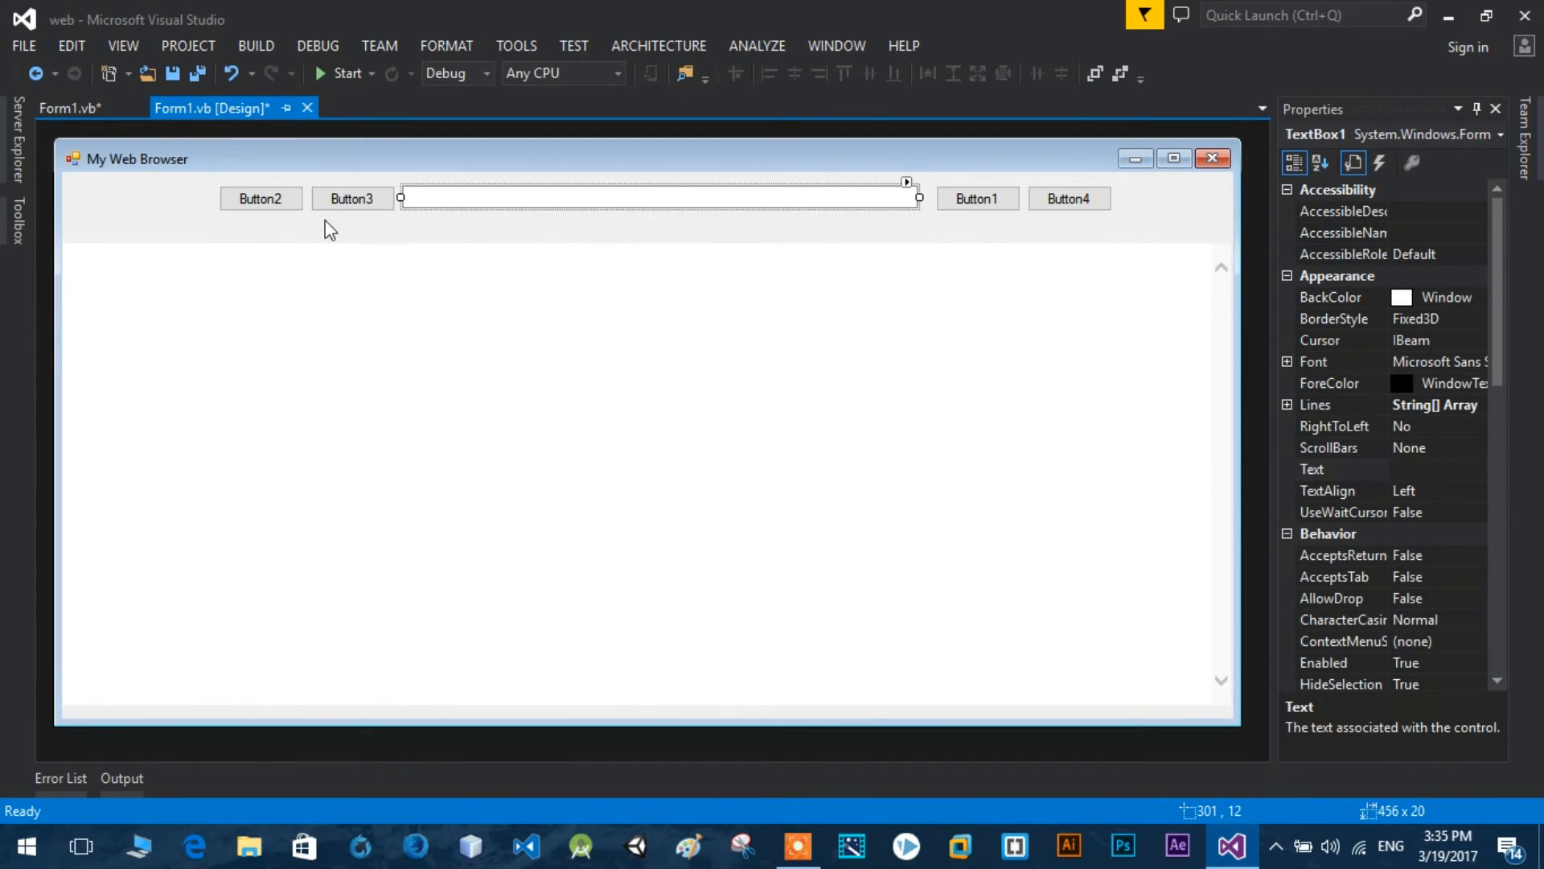
Set the buttons' Text properties to Back, Forward, Go and Refresh.
click(260, 198)
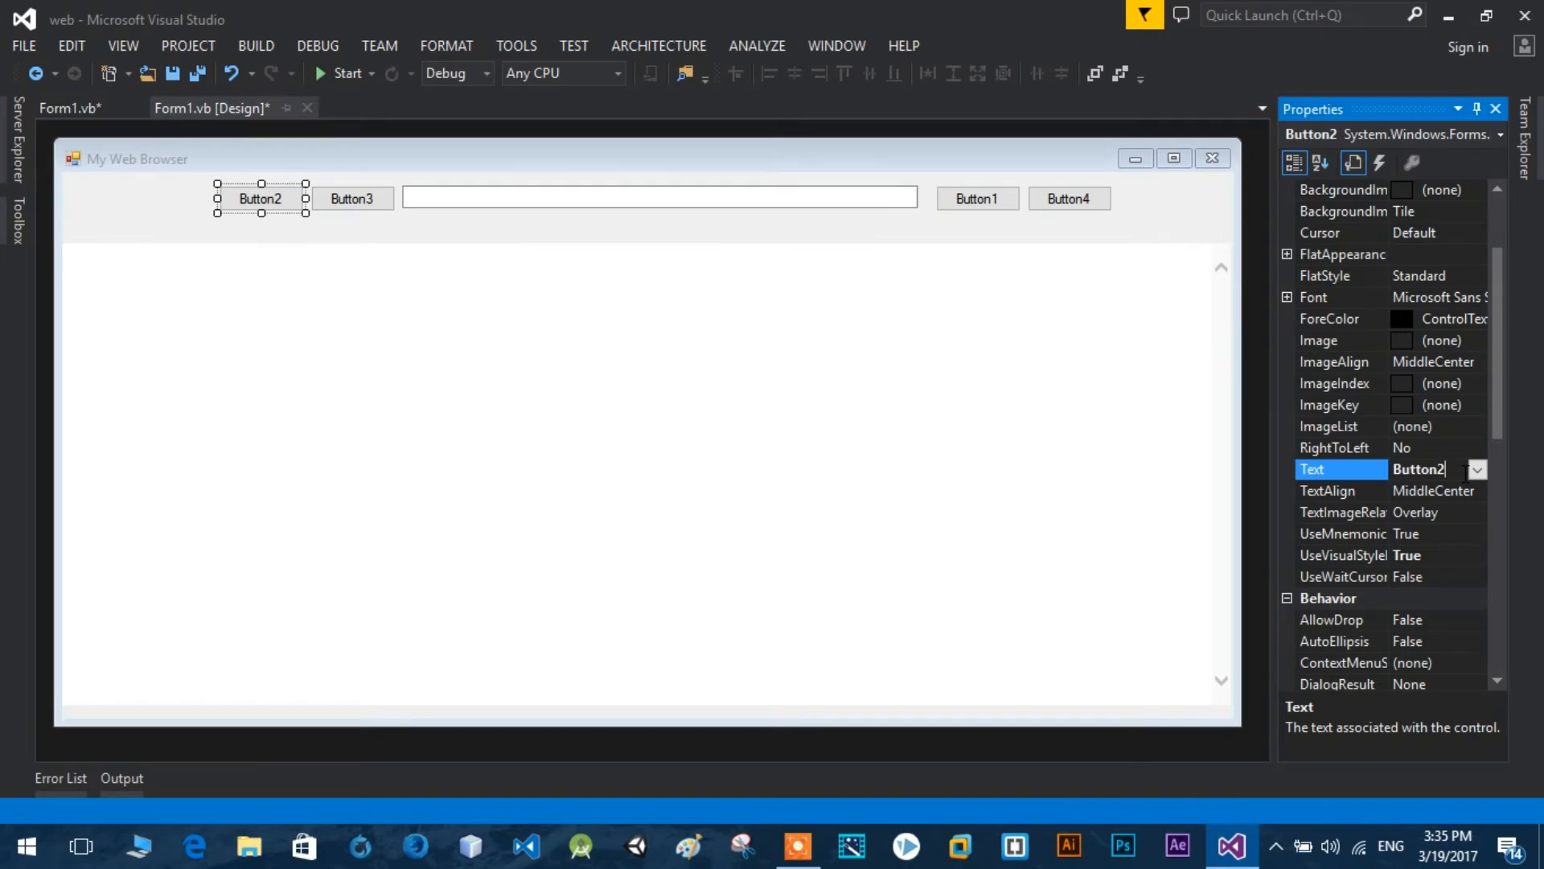
text(G)
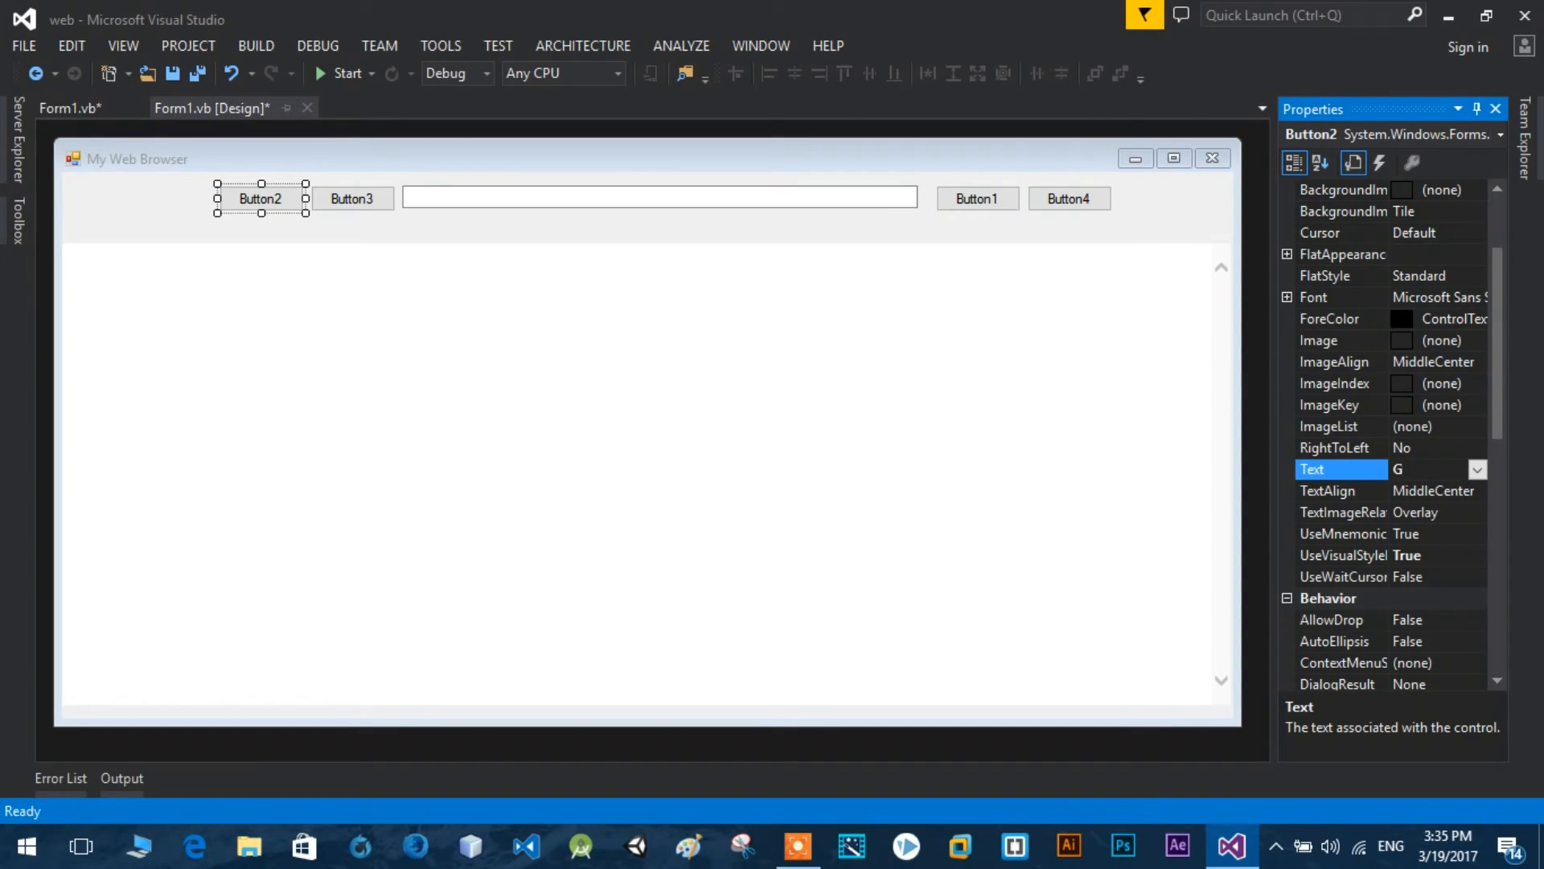
text(Bac)
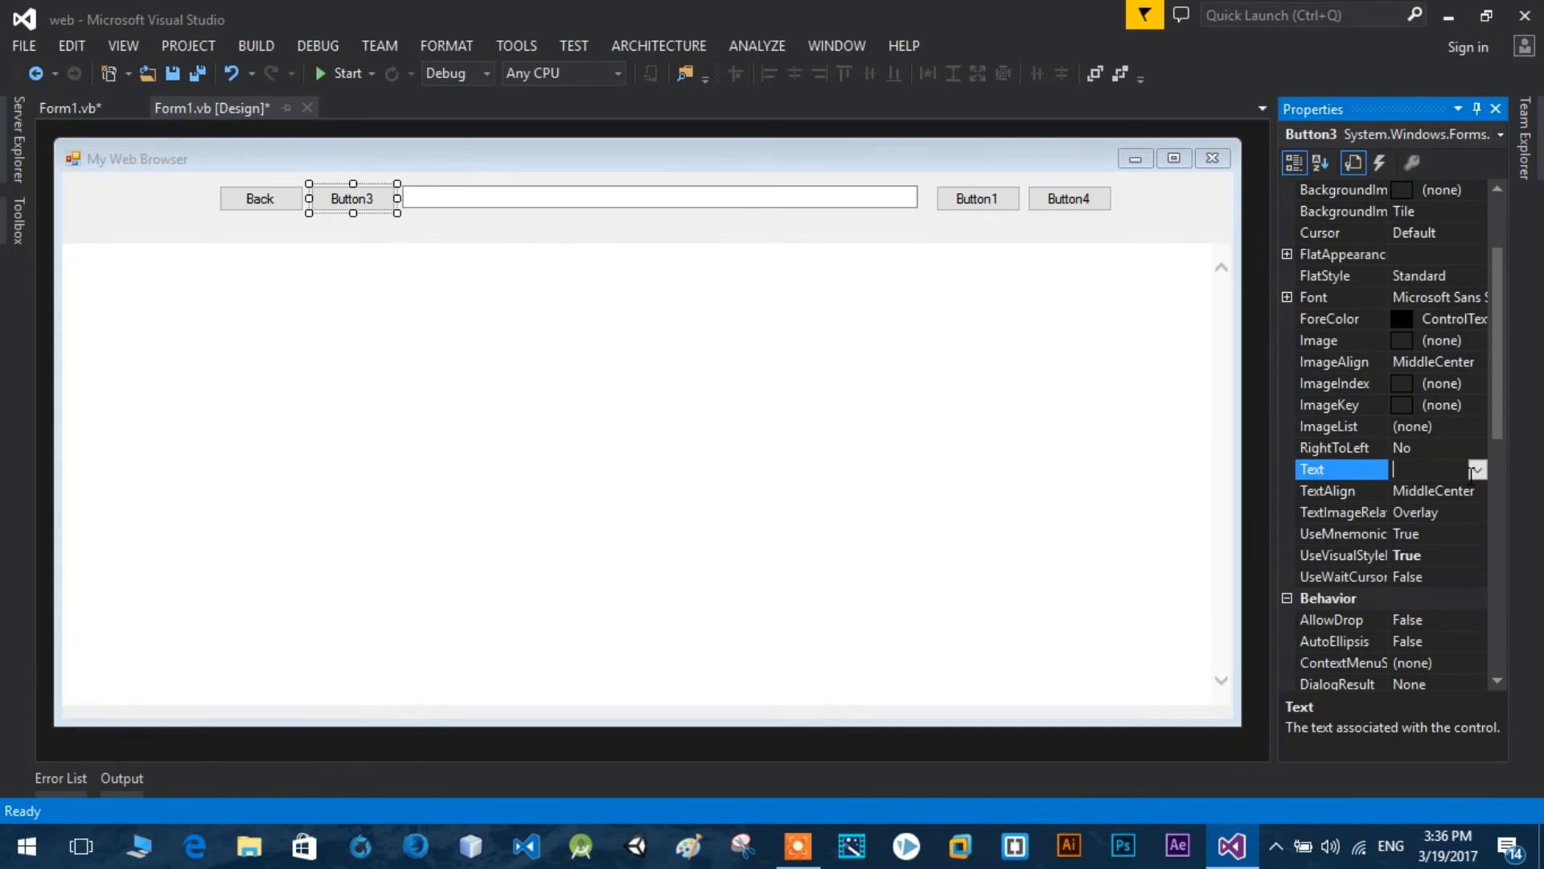
text(Forw)
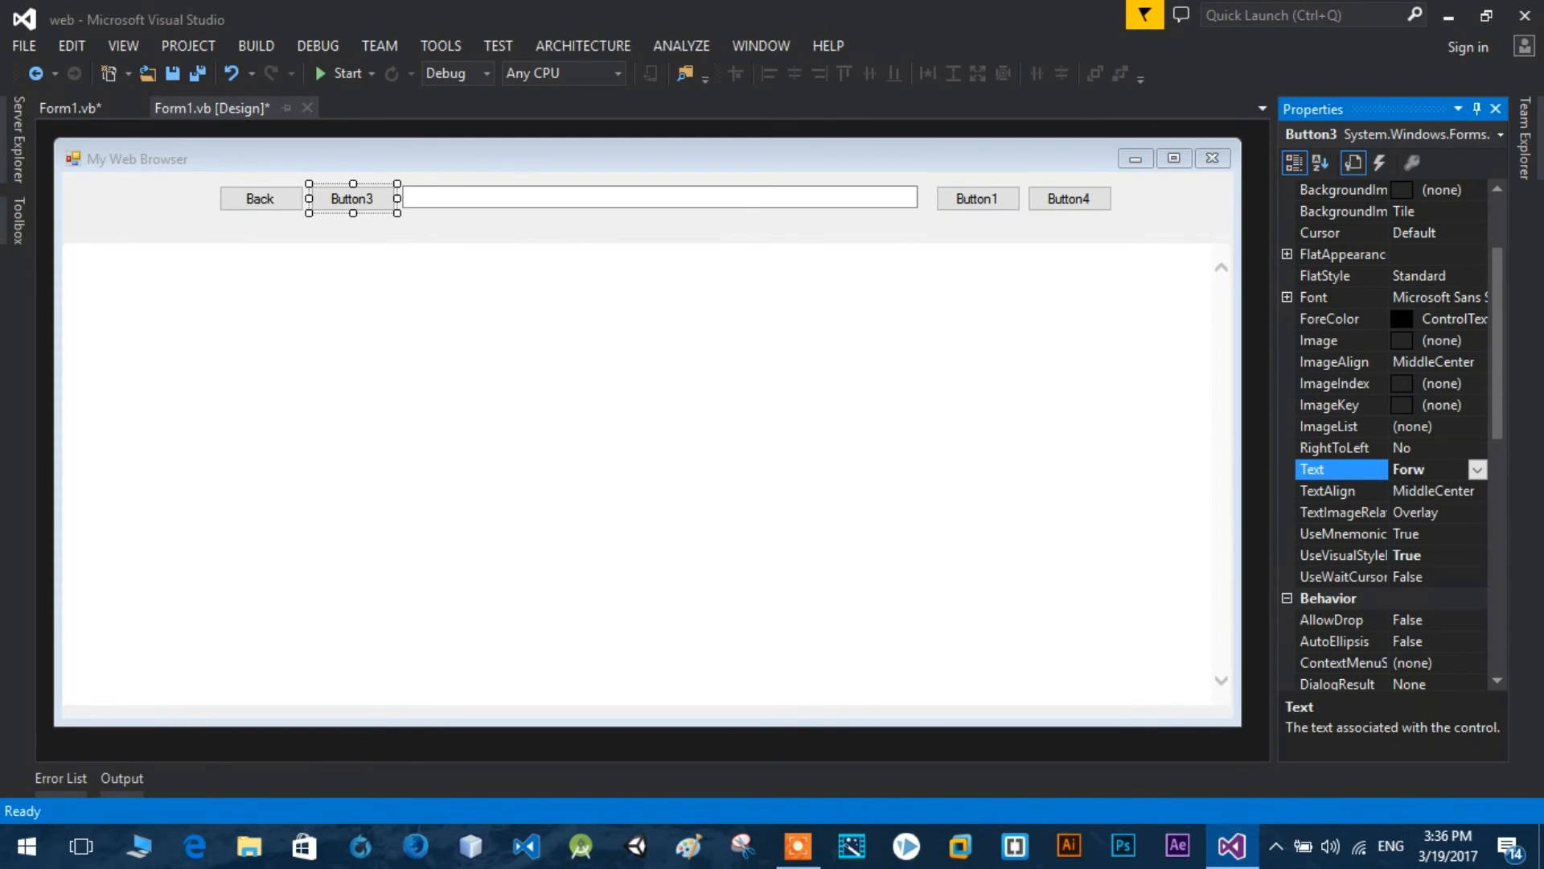
text(Forward)
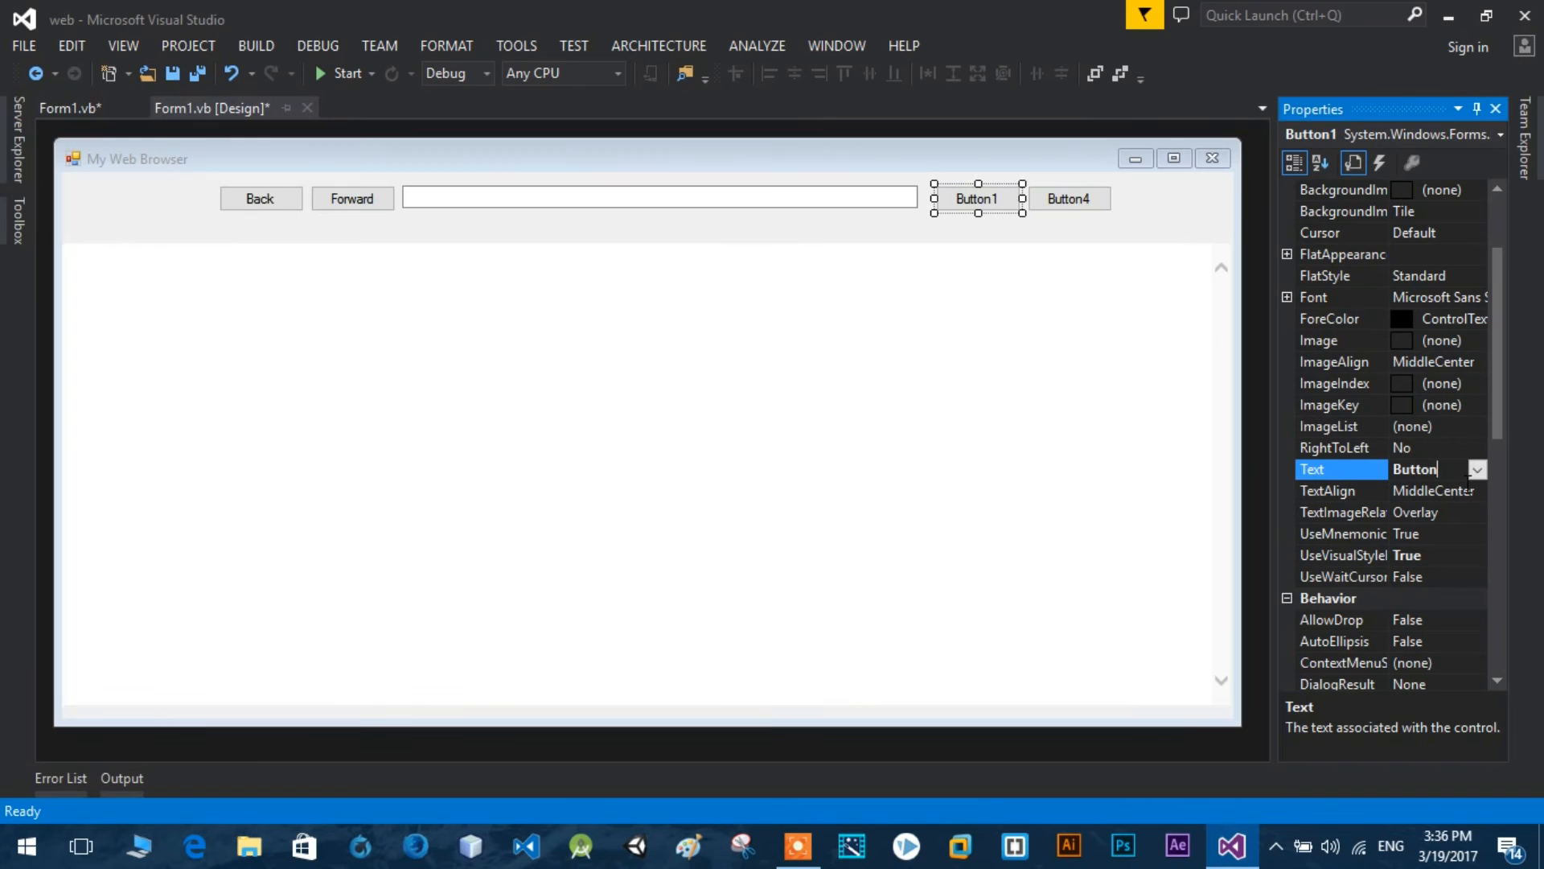
text(Go)
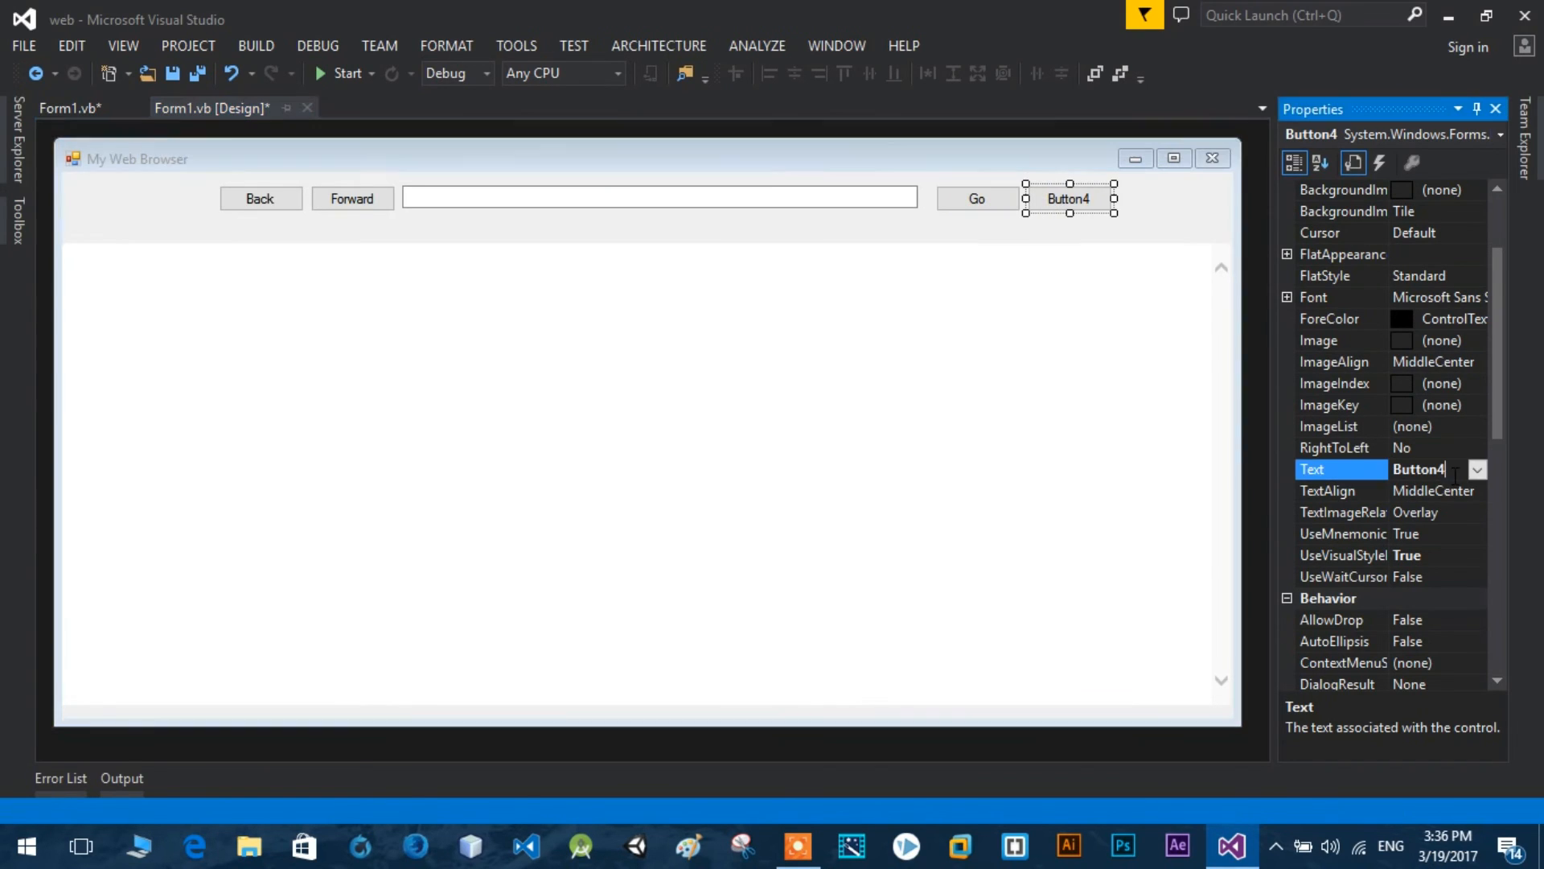
text(Re)
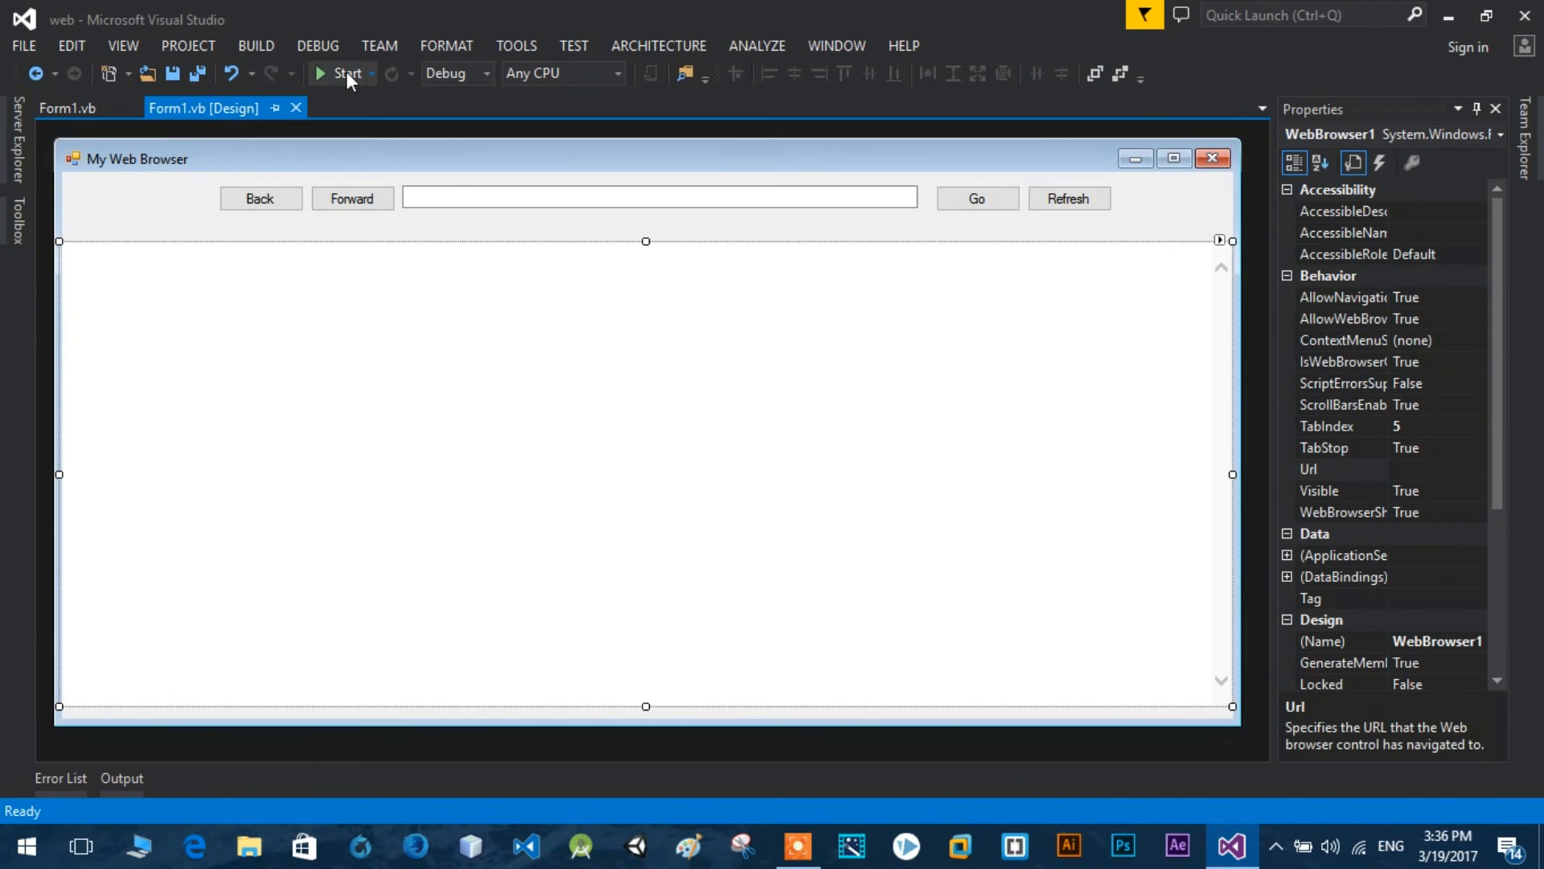
click(346, 73)
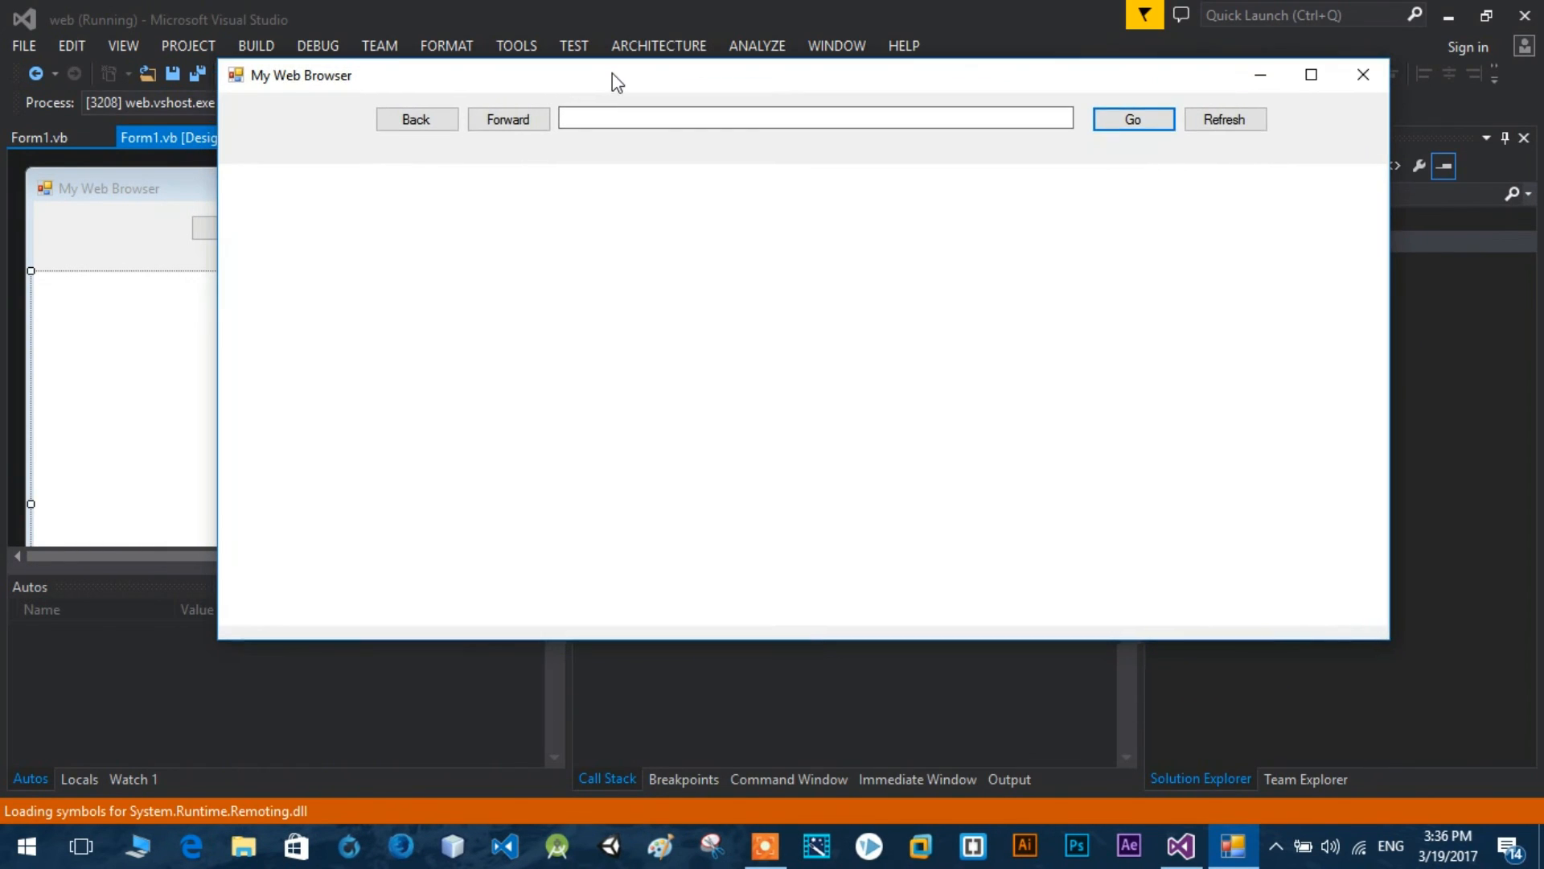
text(www.google.com)
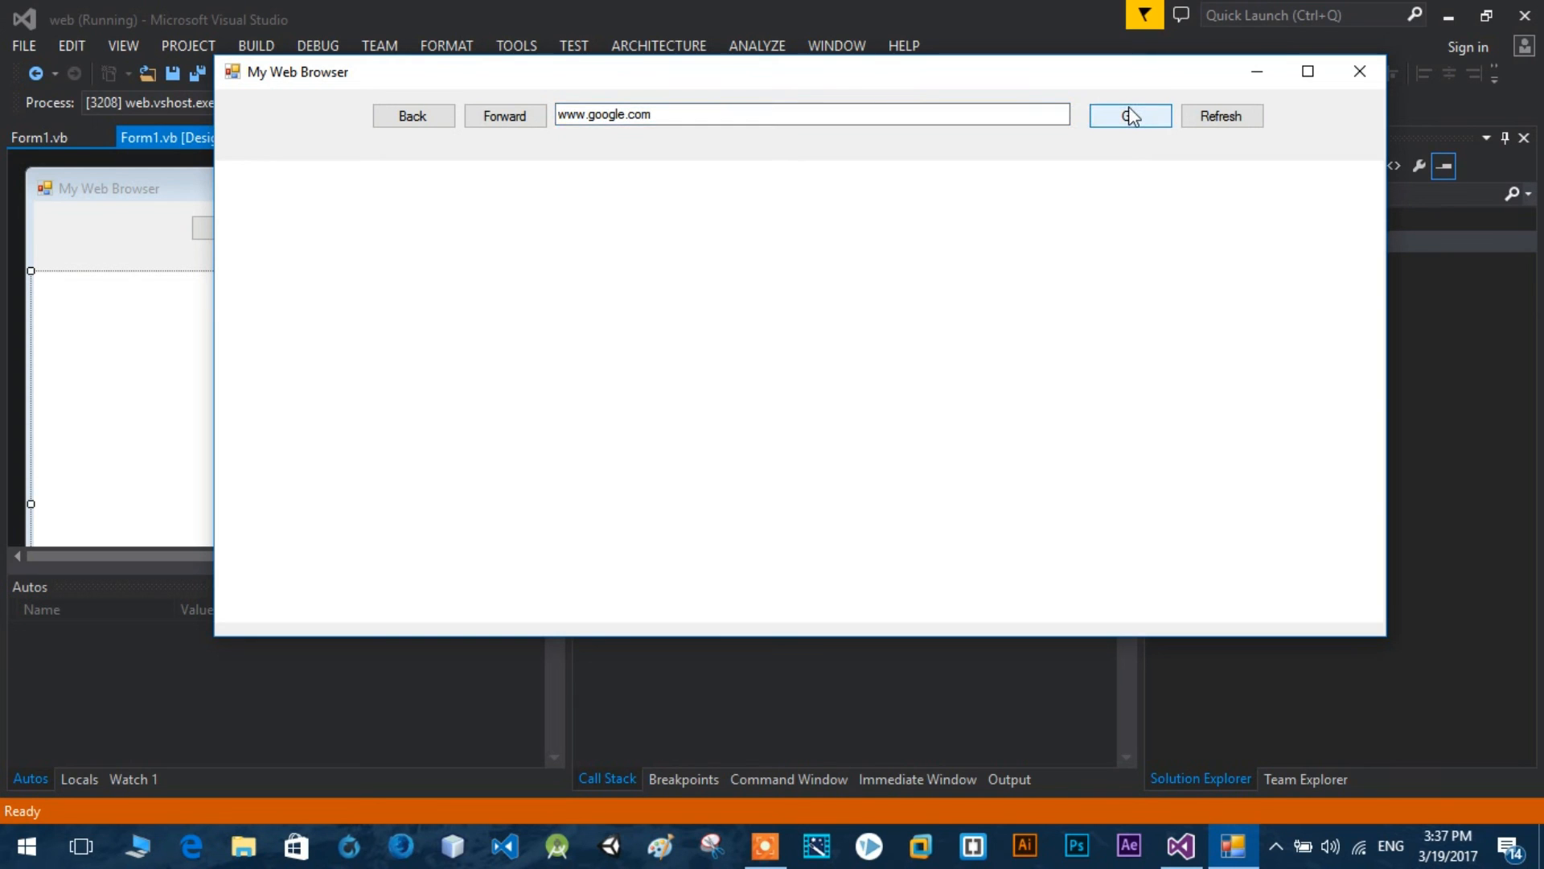
click(1129, 115)
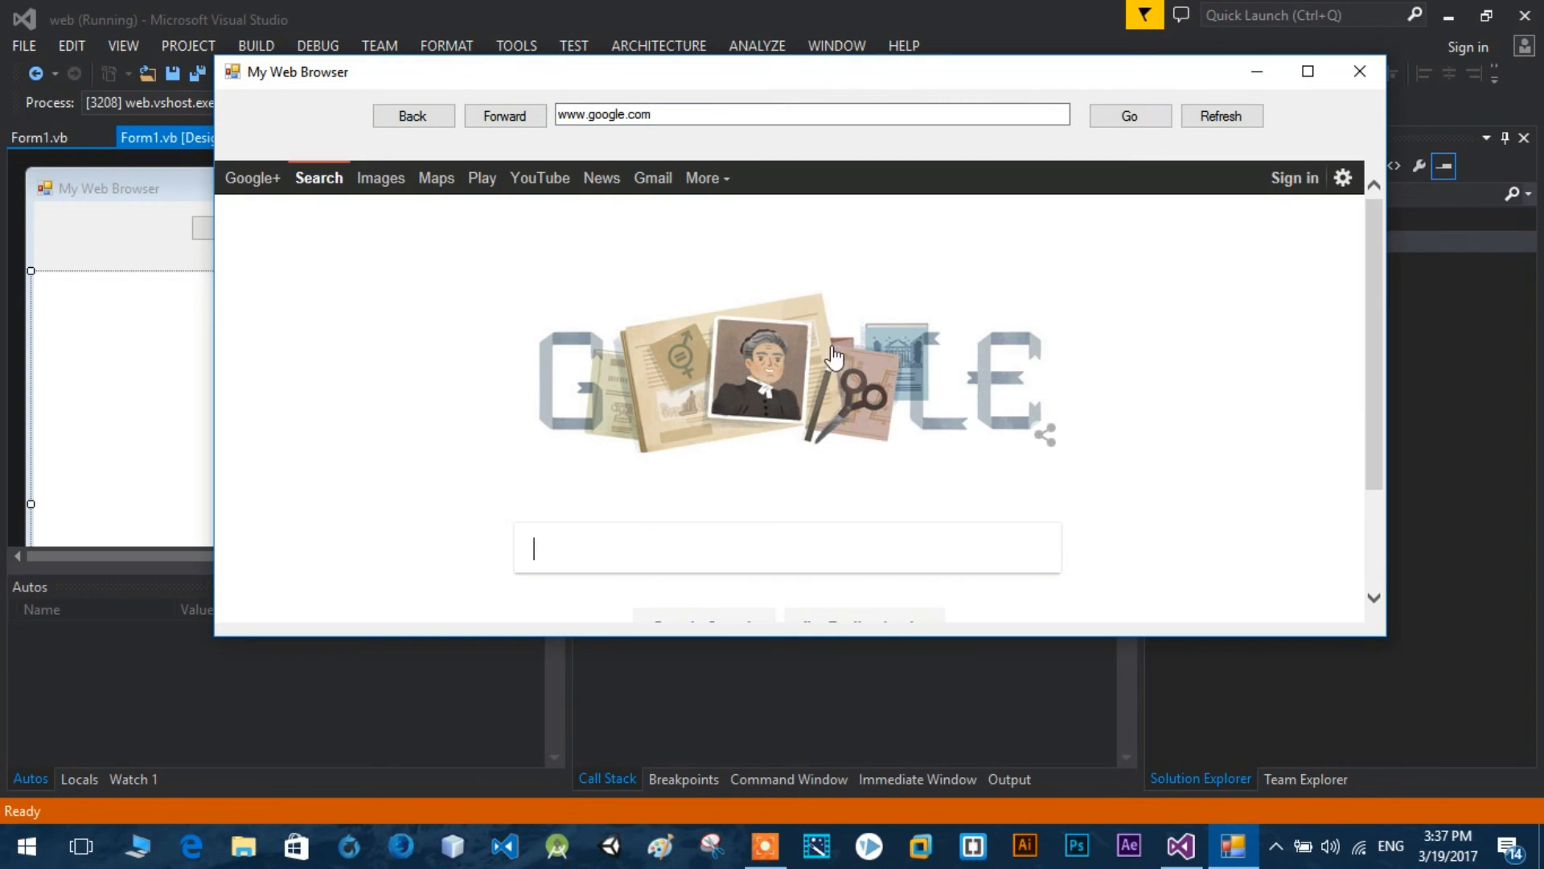
scroll(down, 3)
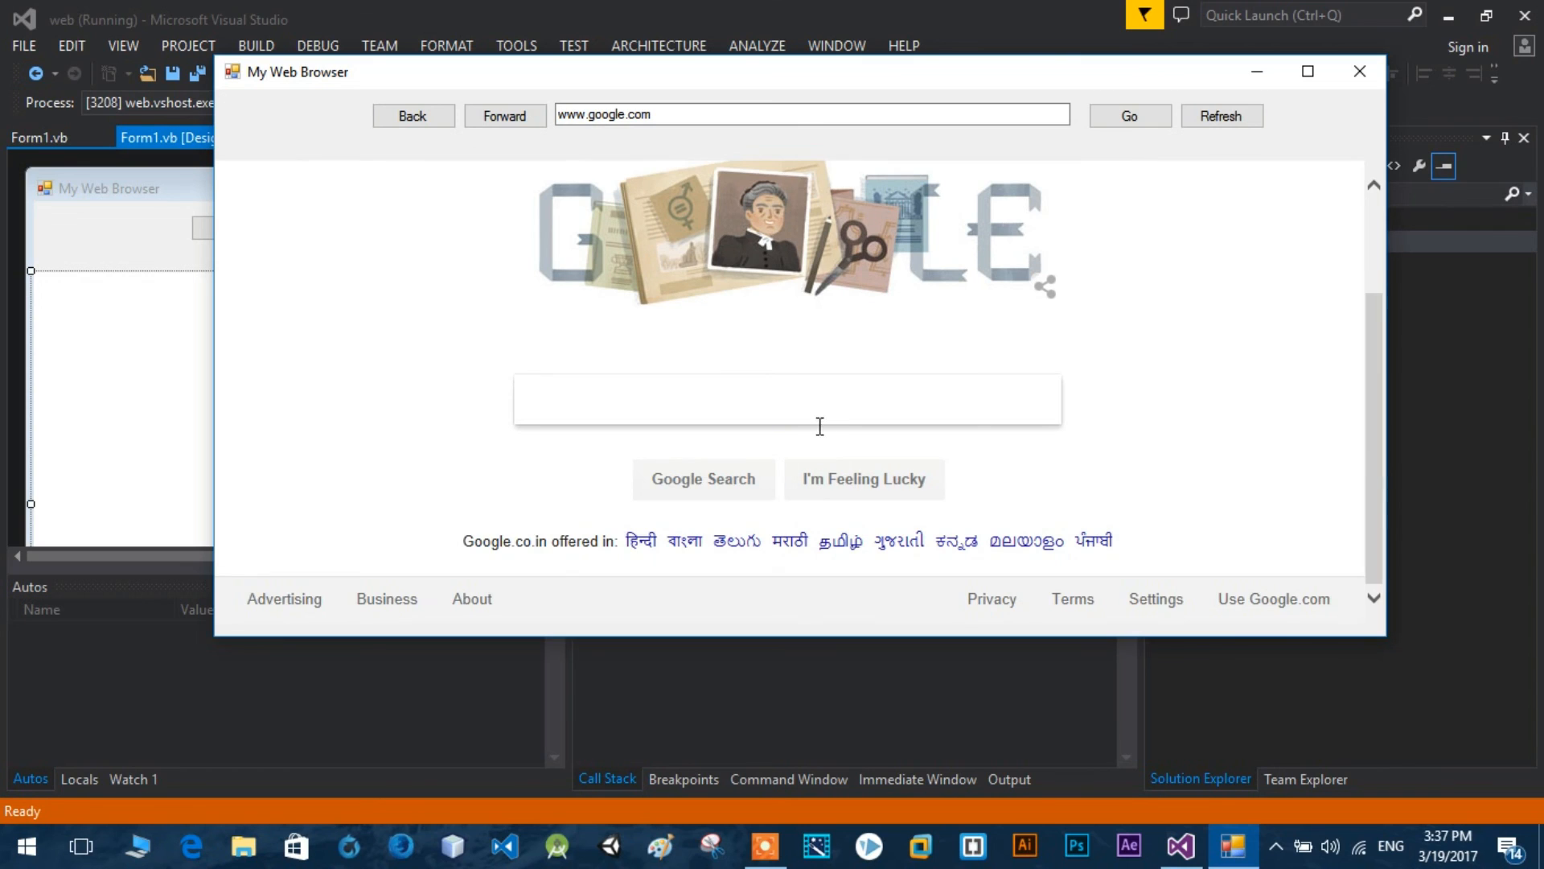
text(snatchdreams)
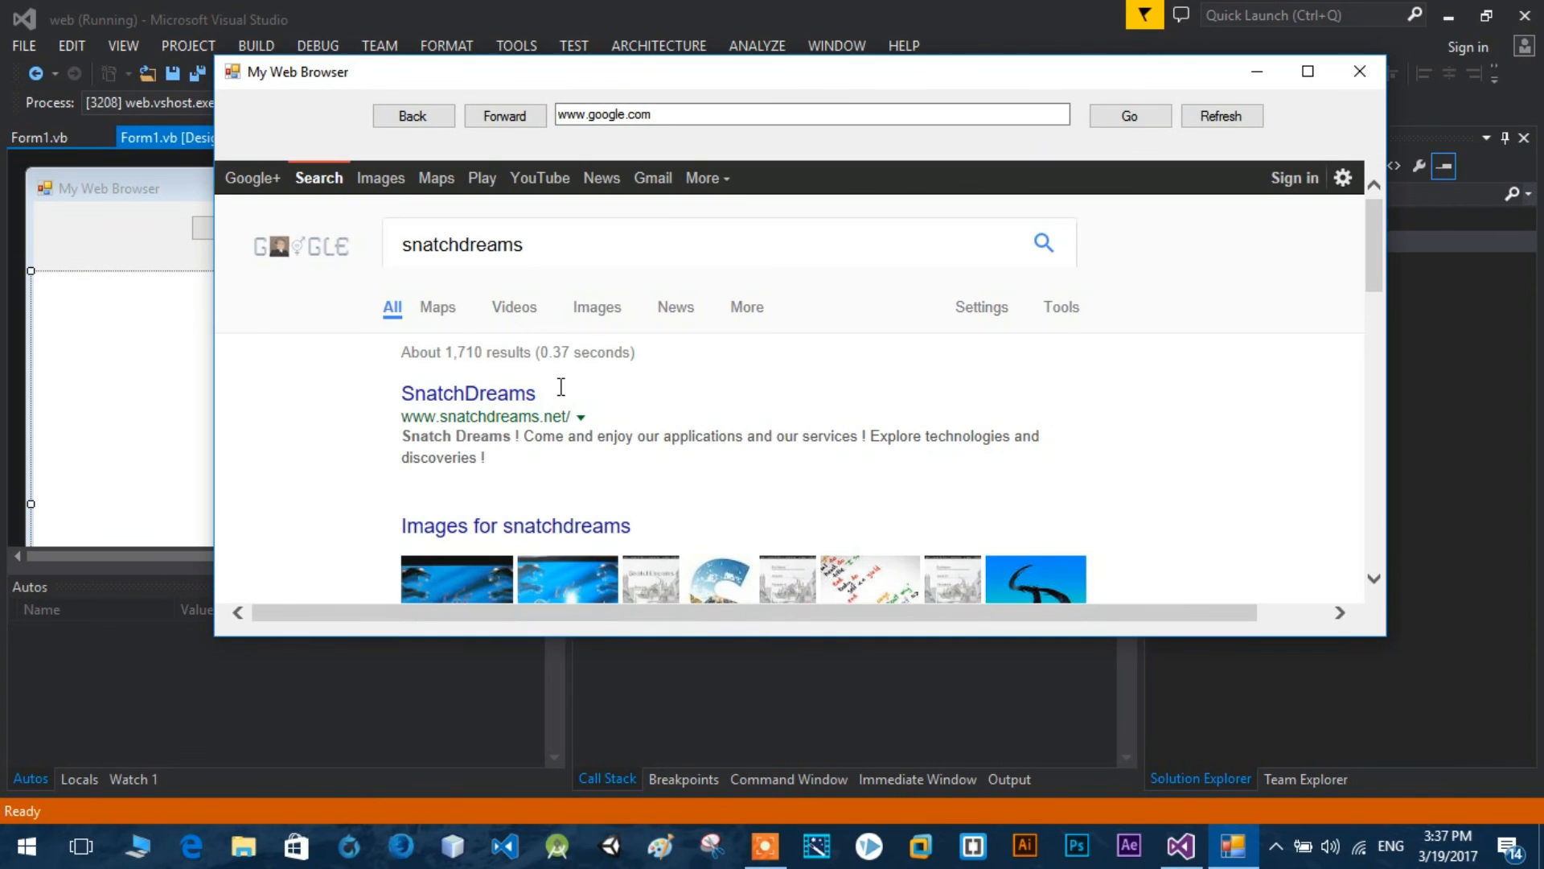
Test the Back, Forward and Refresh buttons on the search results.
click(504, 115)
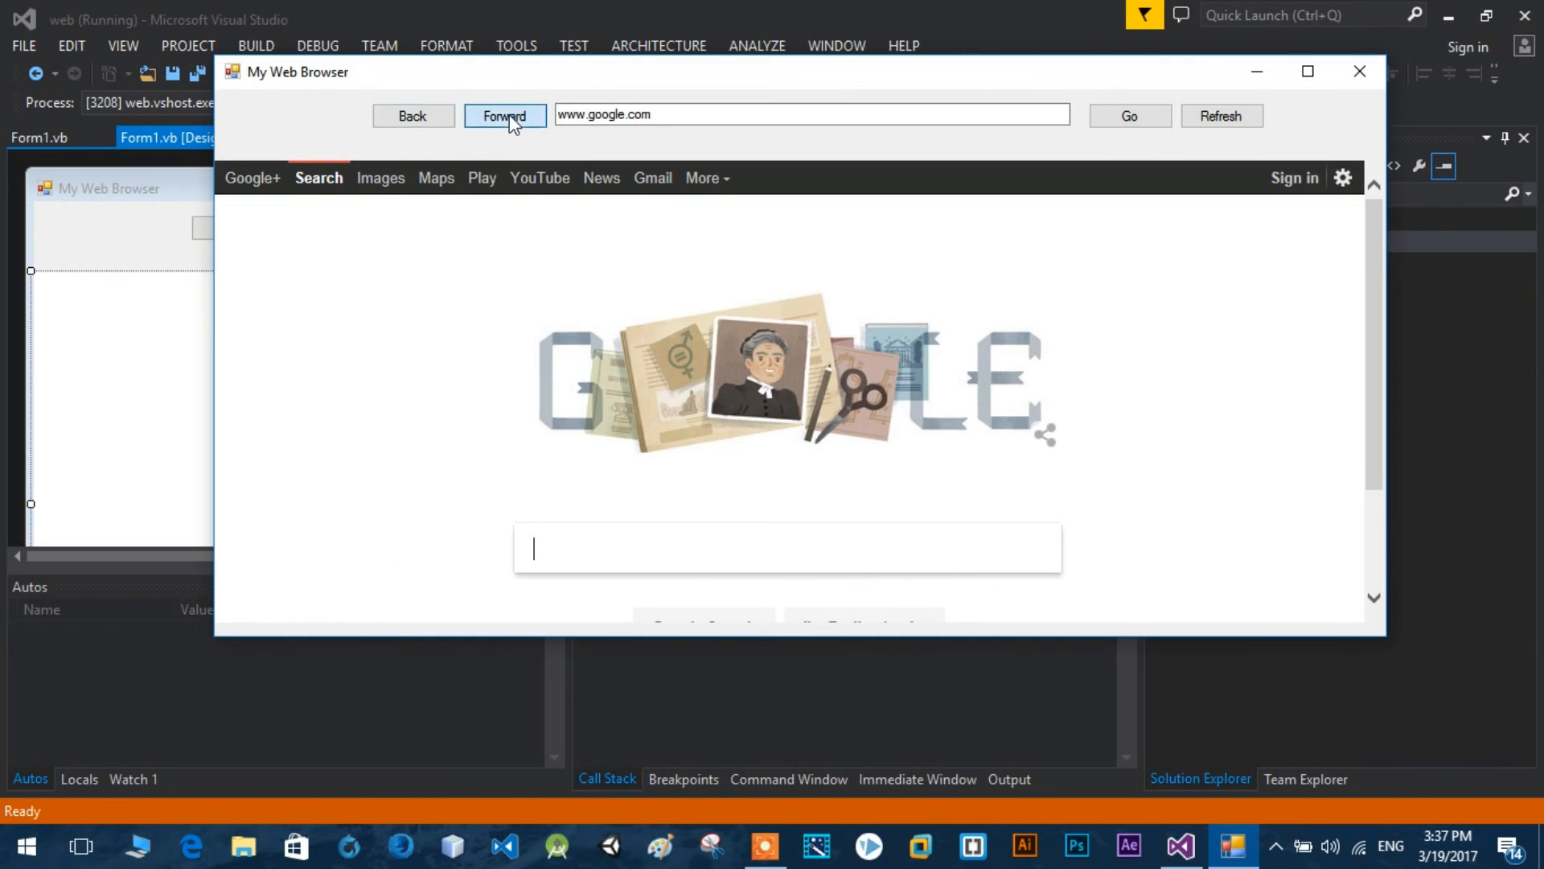
click(1221, 115)
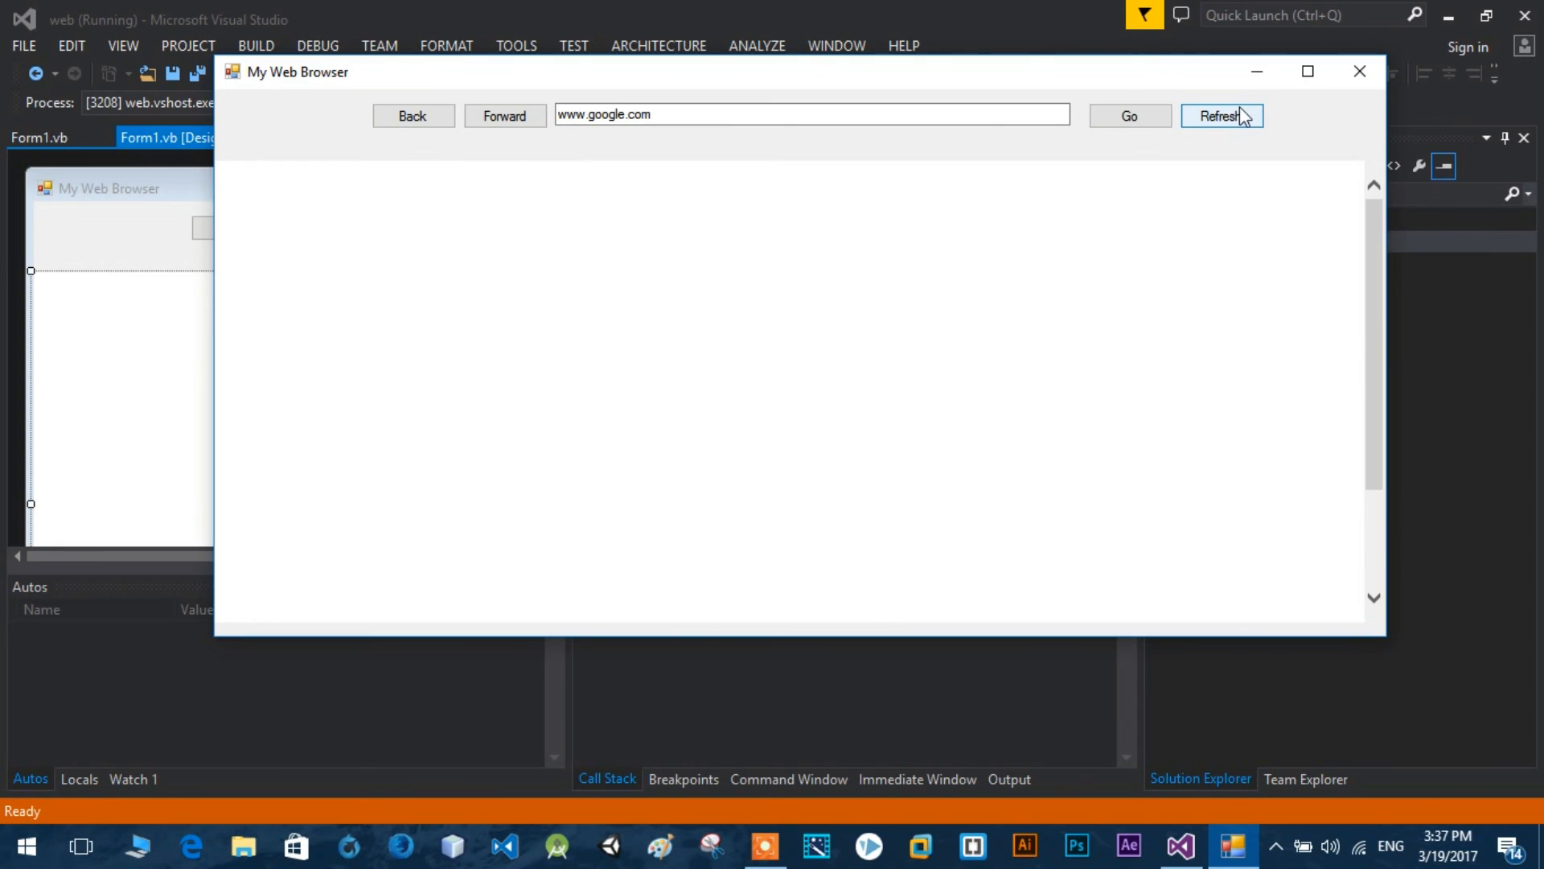
click(1221, 116)
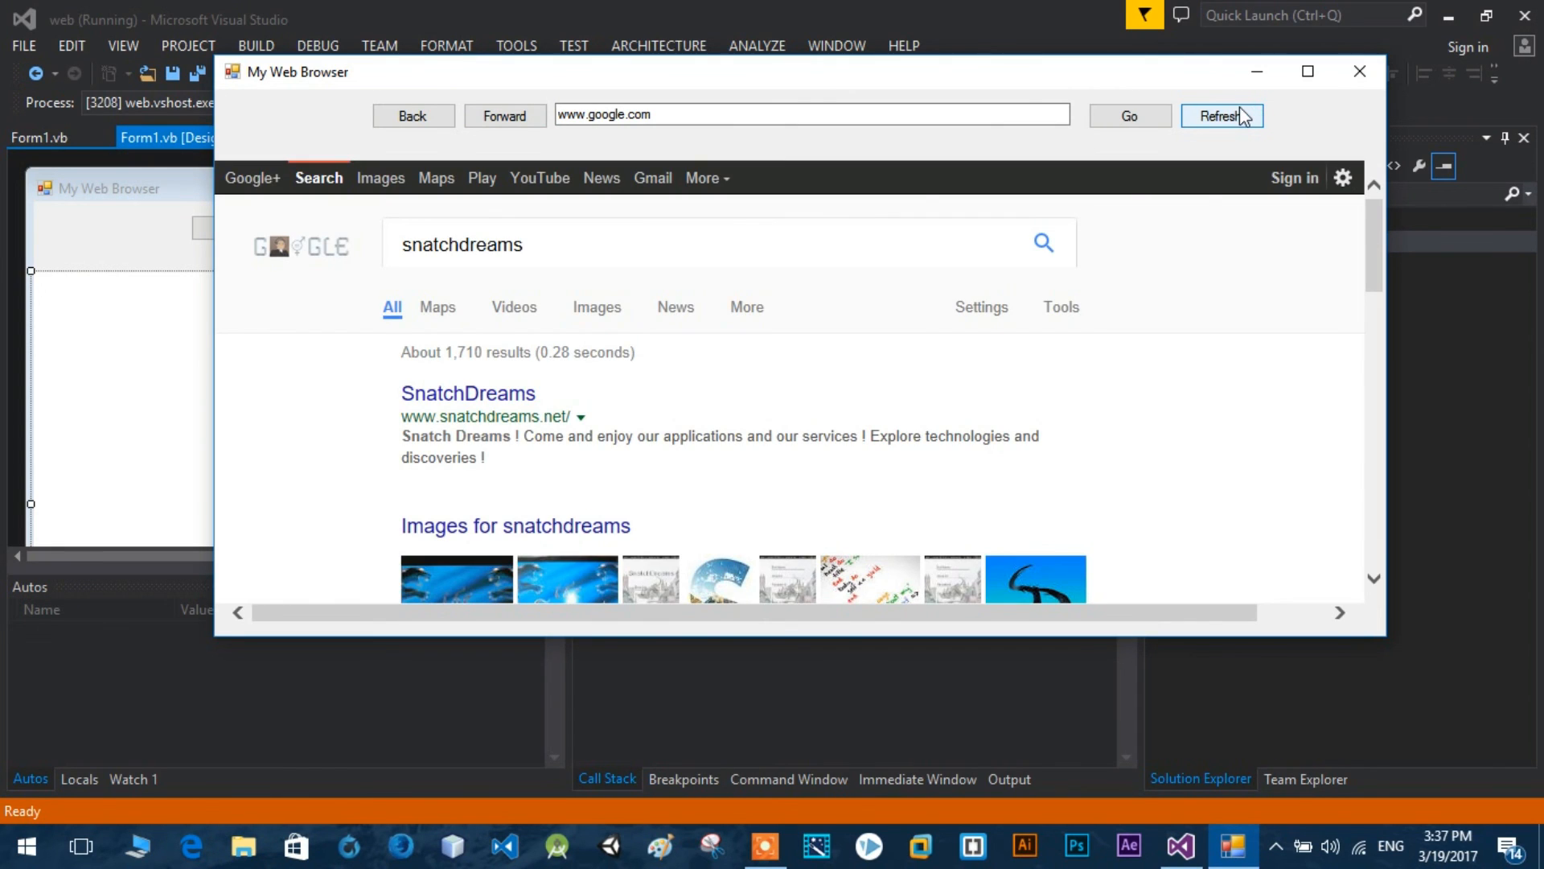